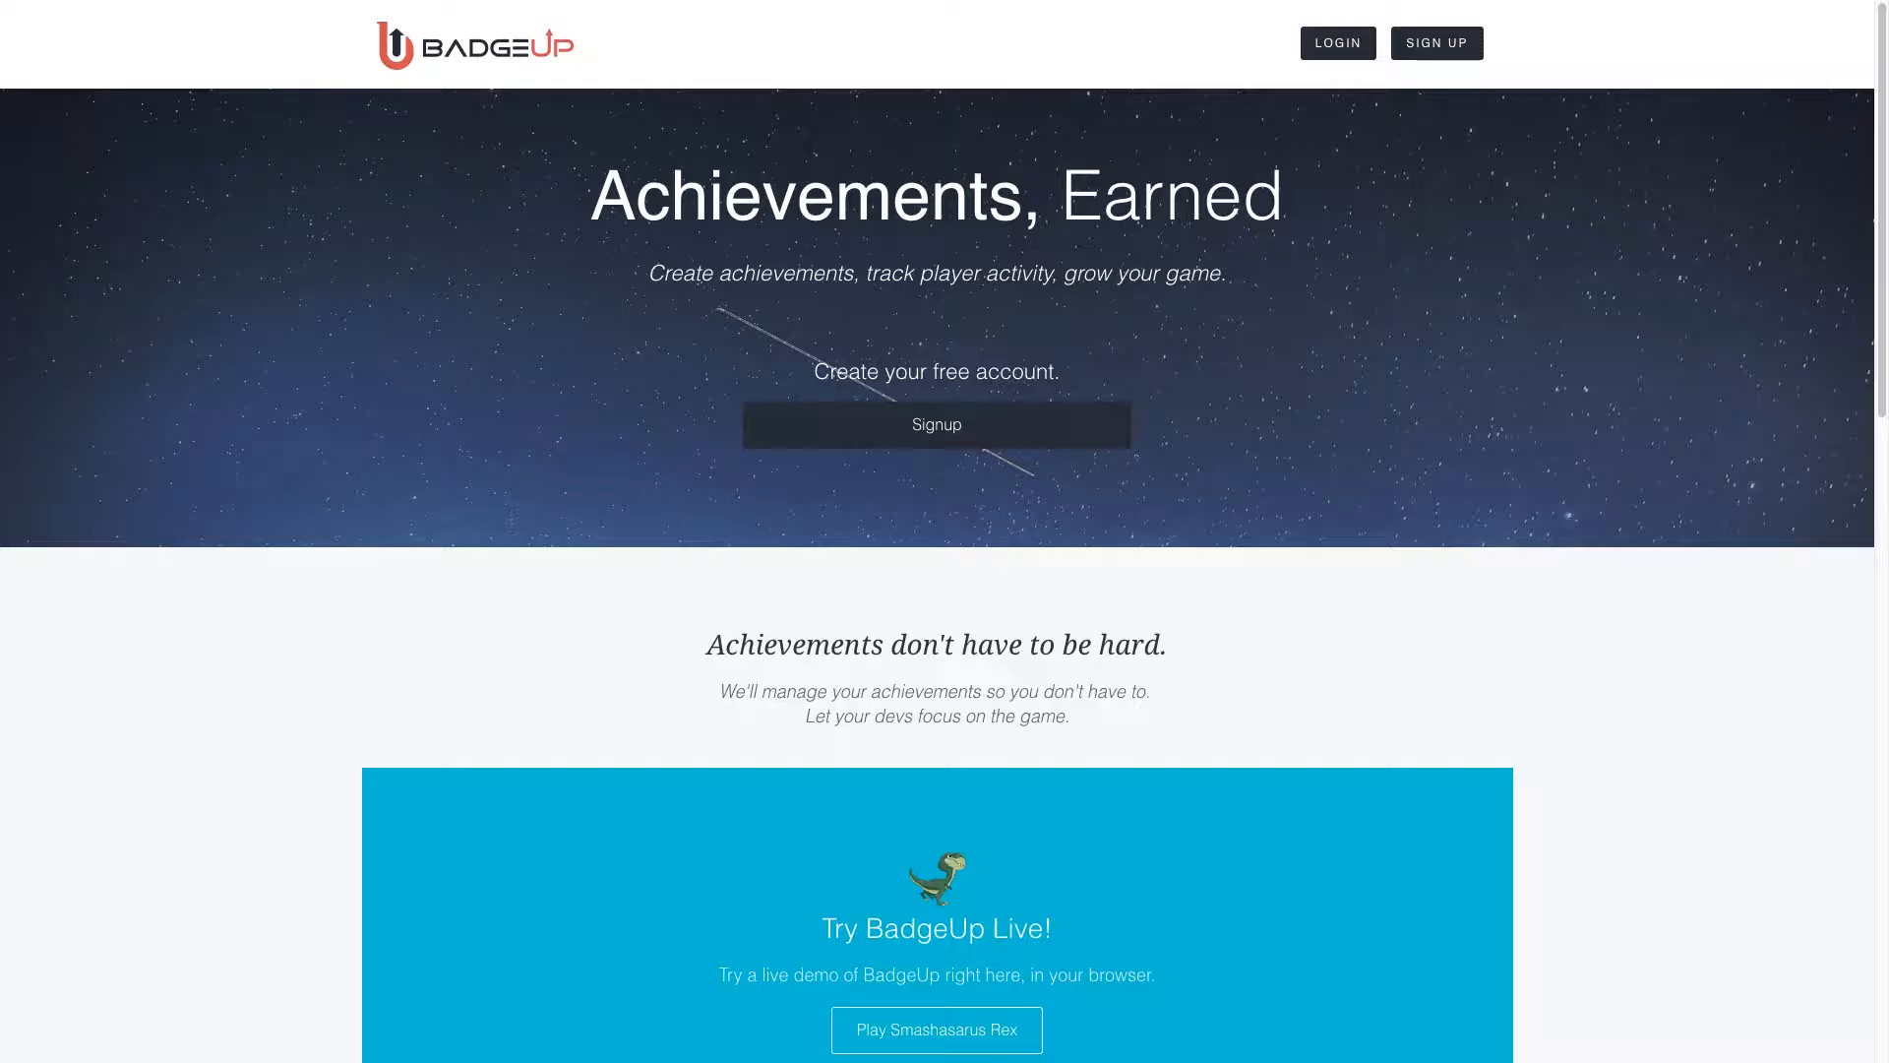
mouse_move(1475, 127)
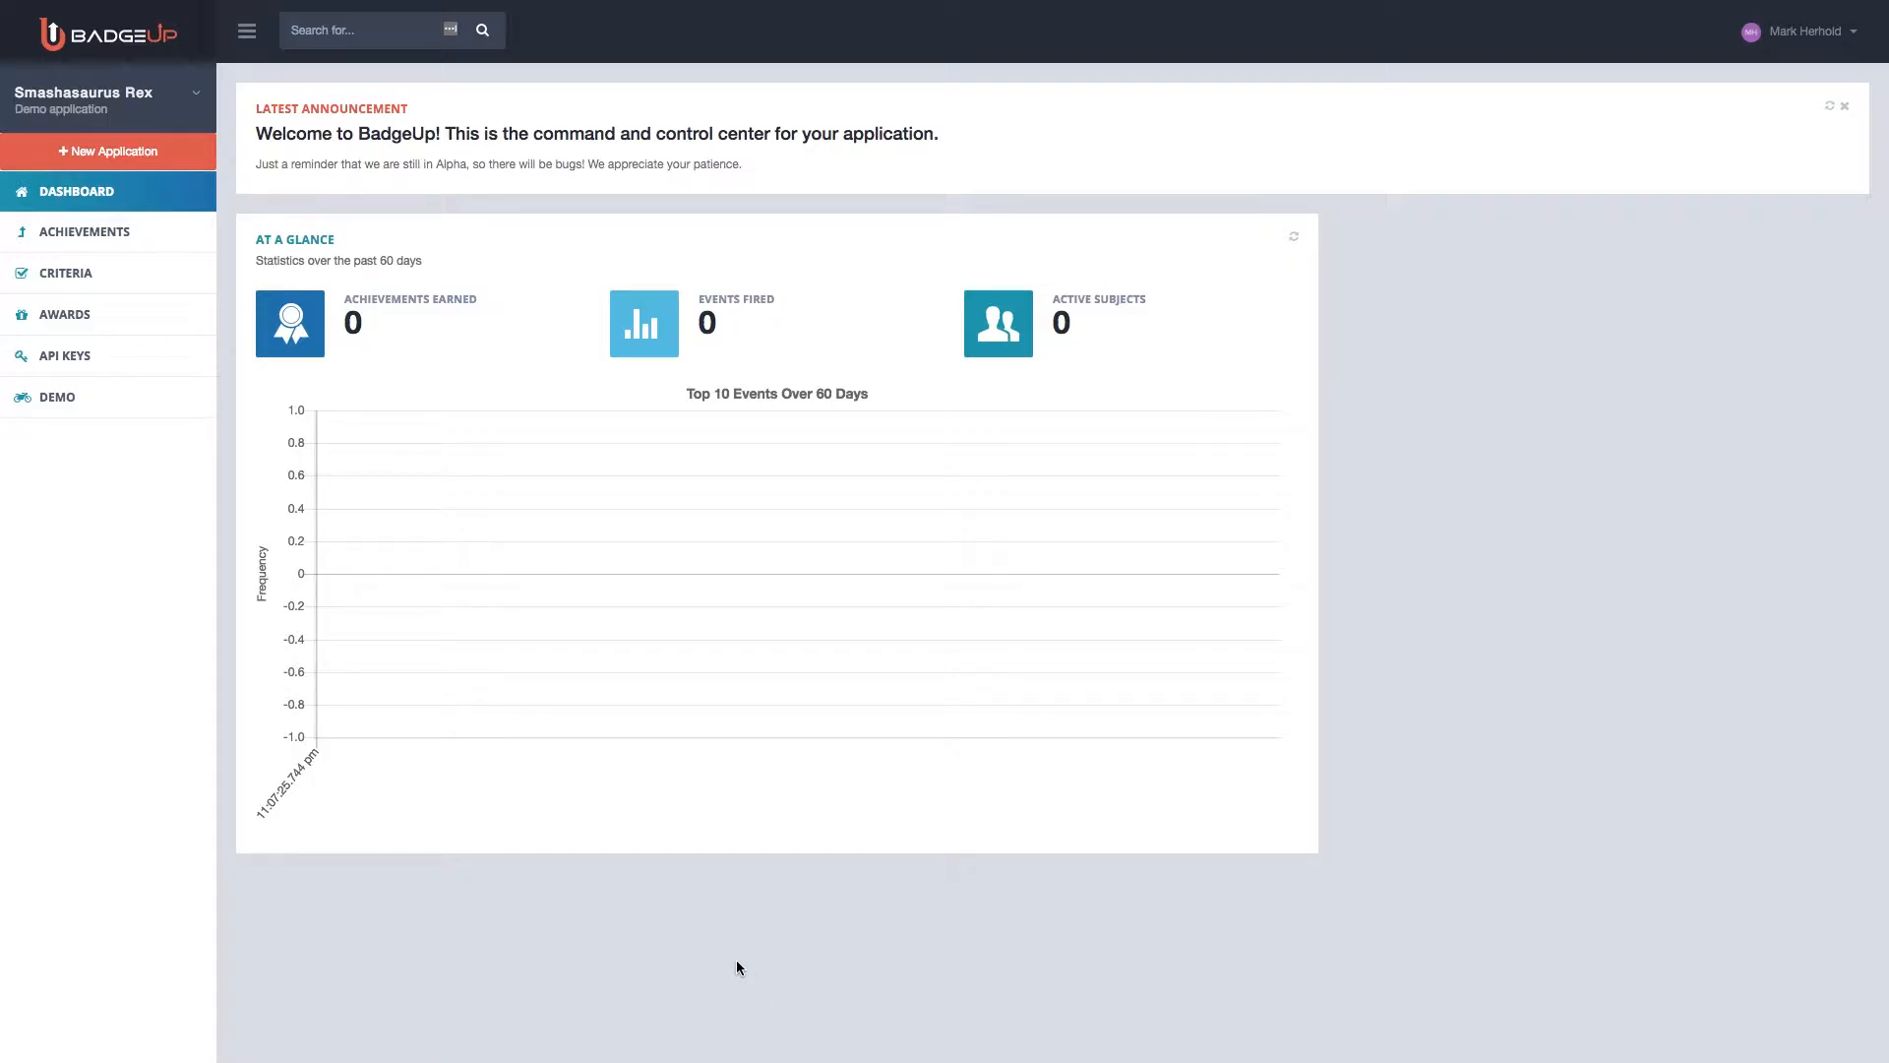
mouse_move(343, 354)
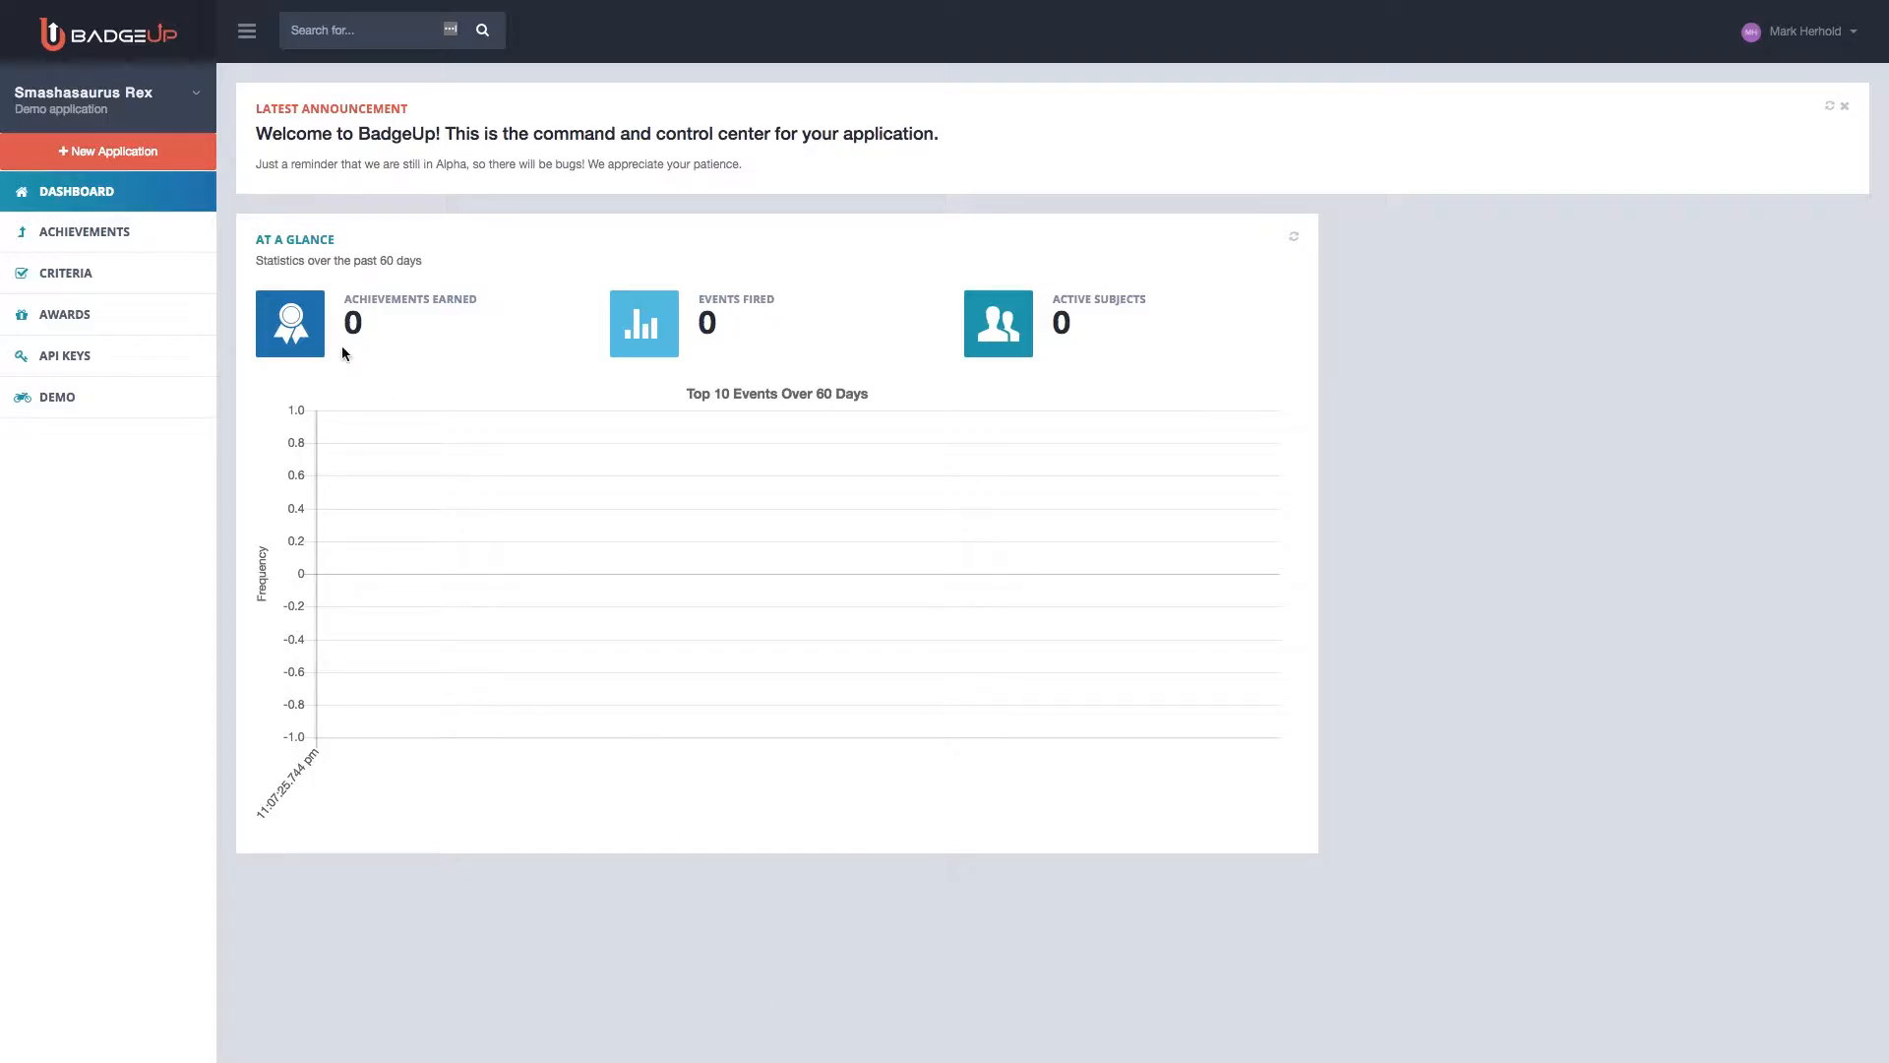
click(107, 151)
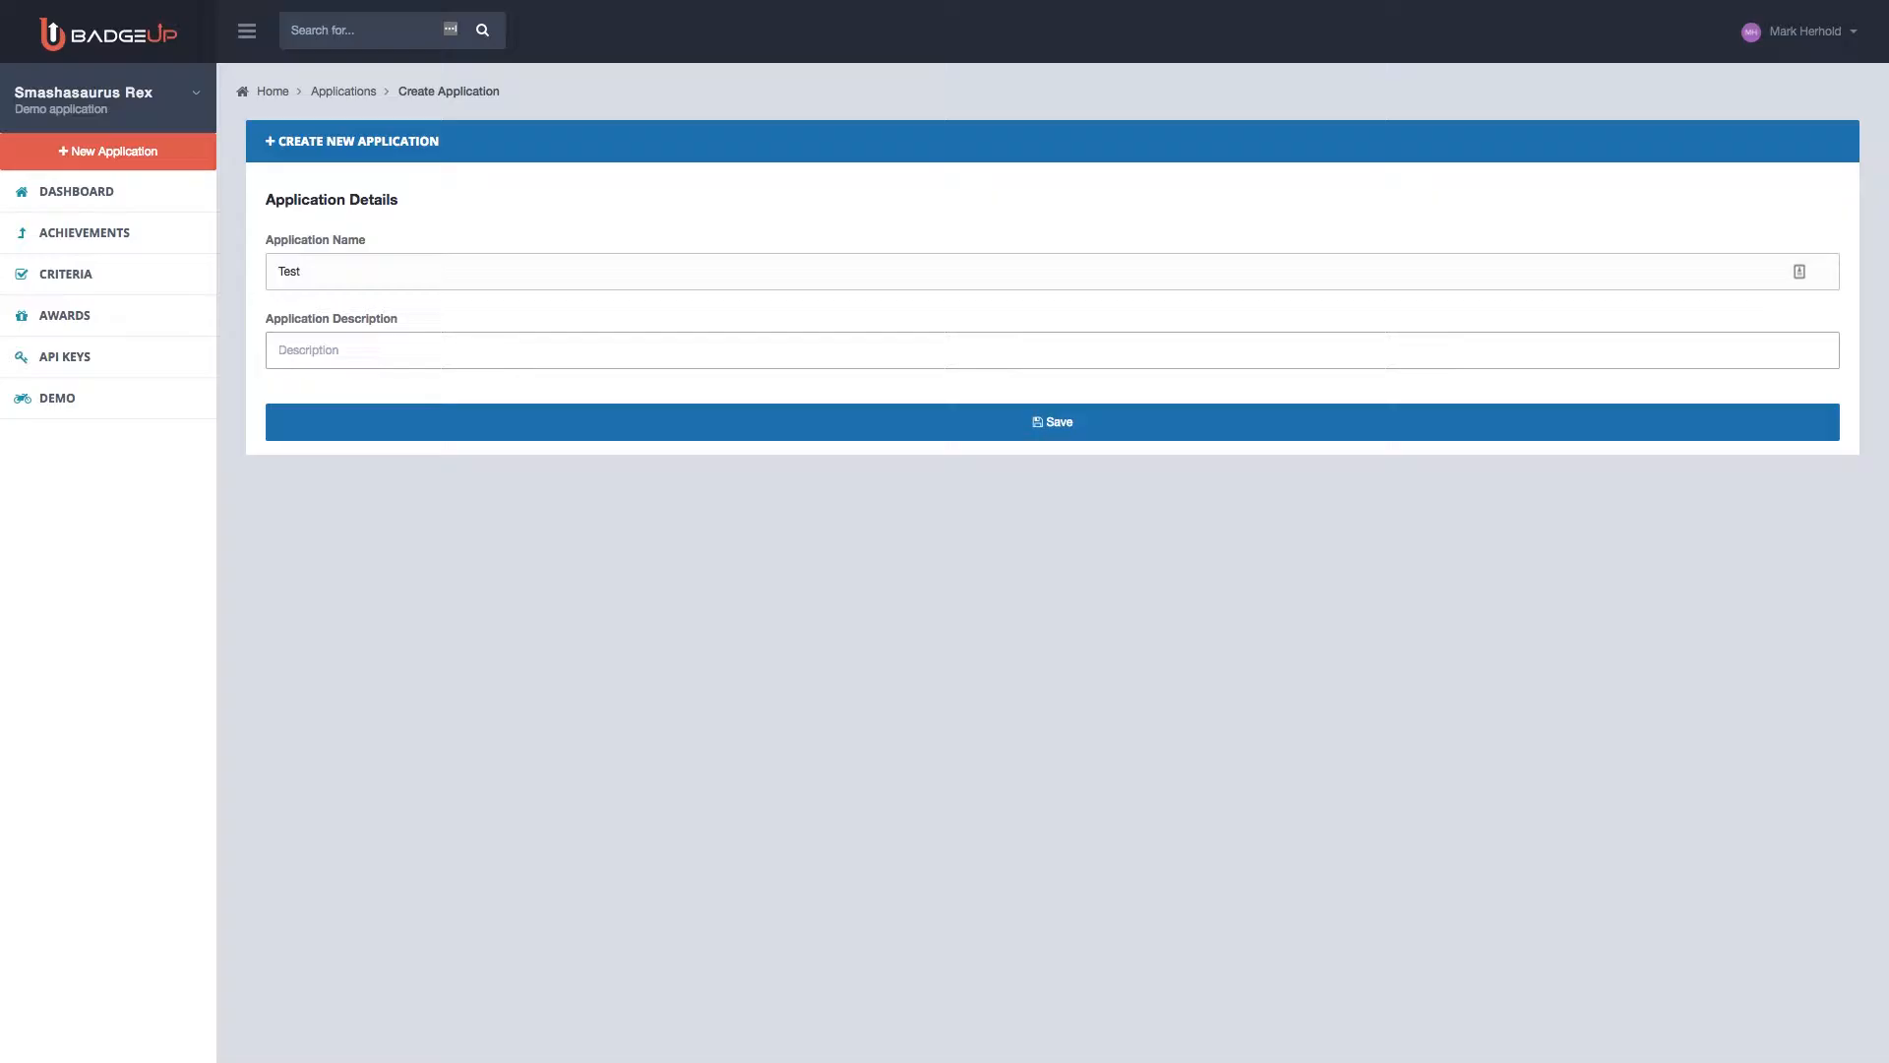
text(Test)
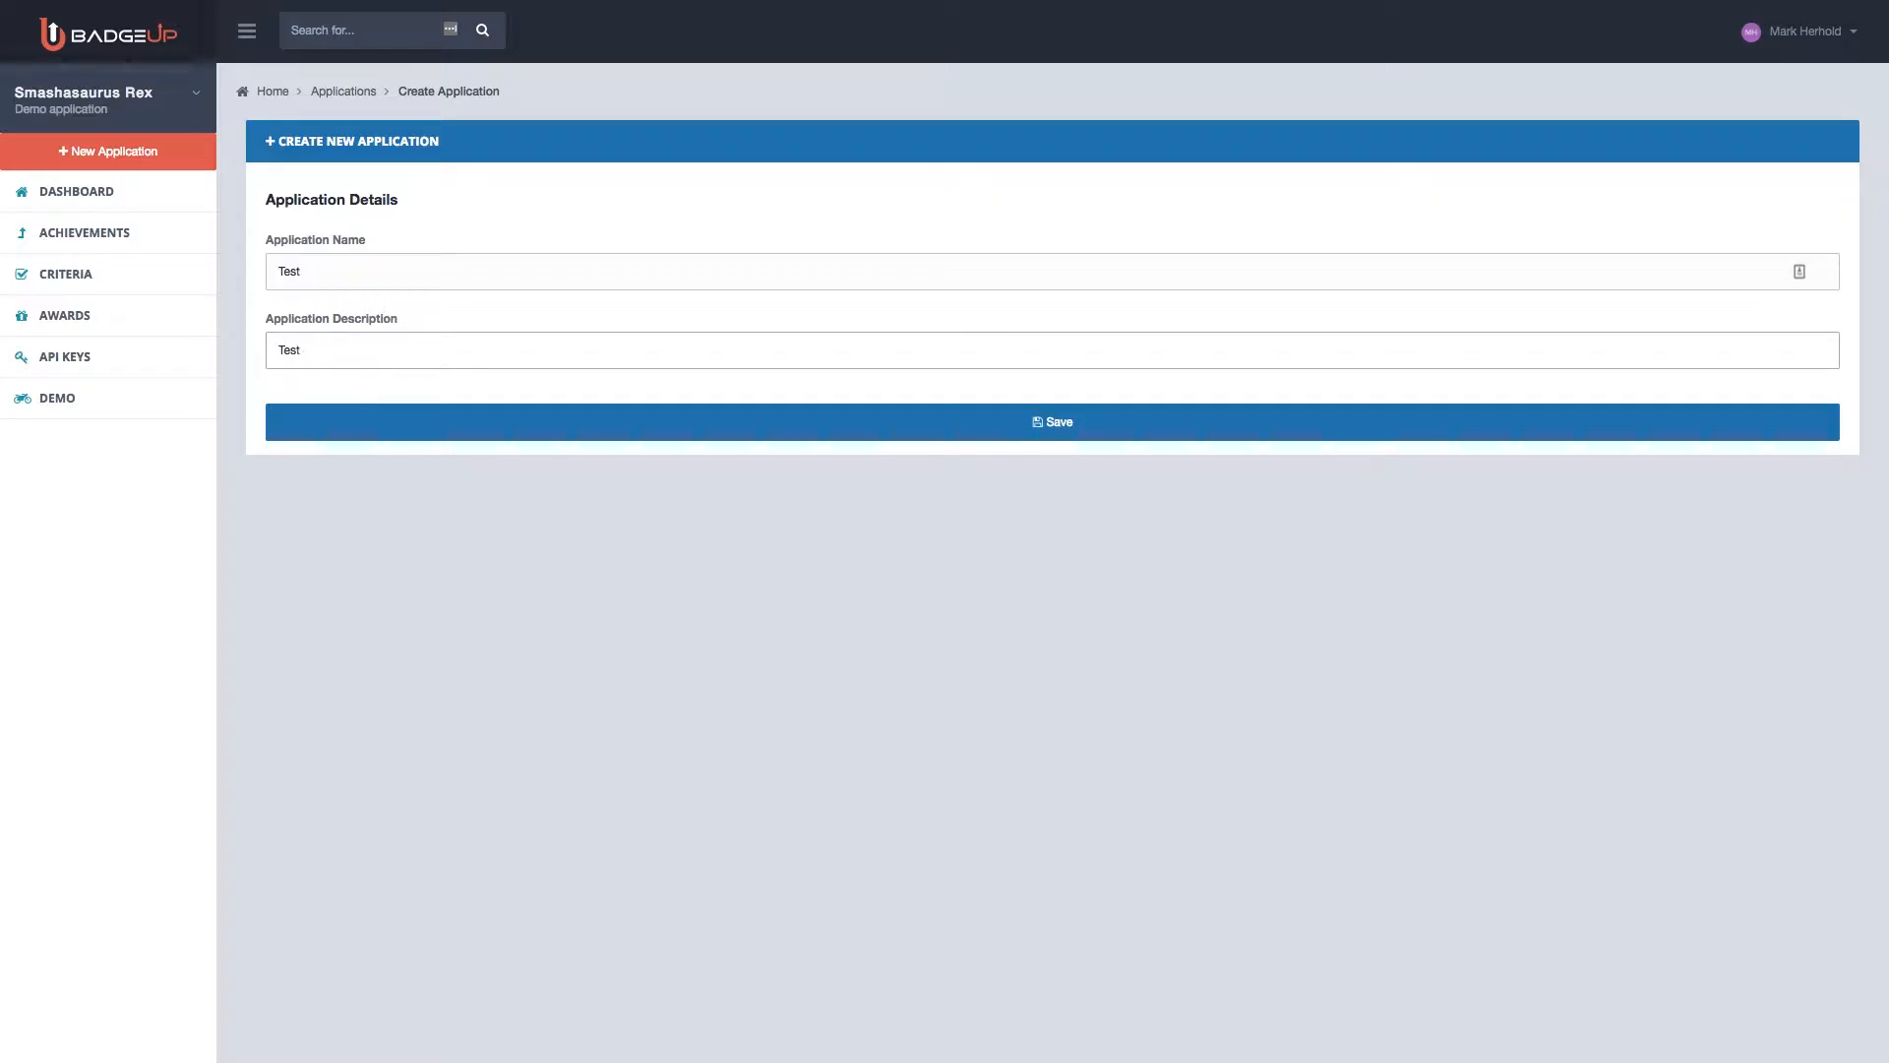
click(1050, 421)
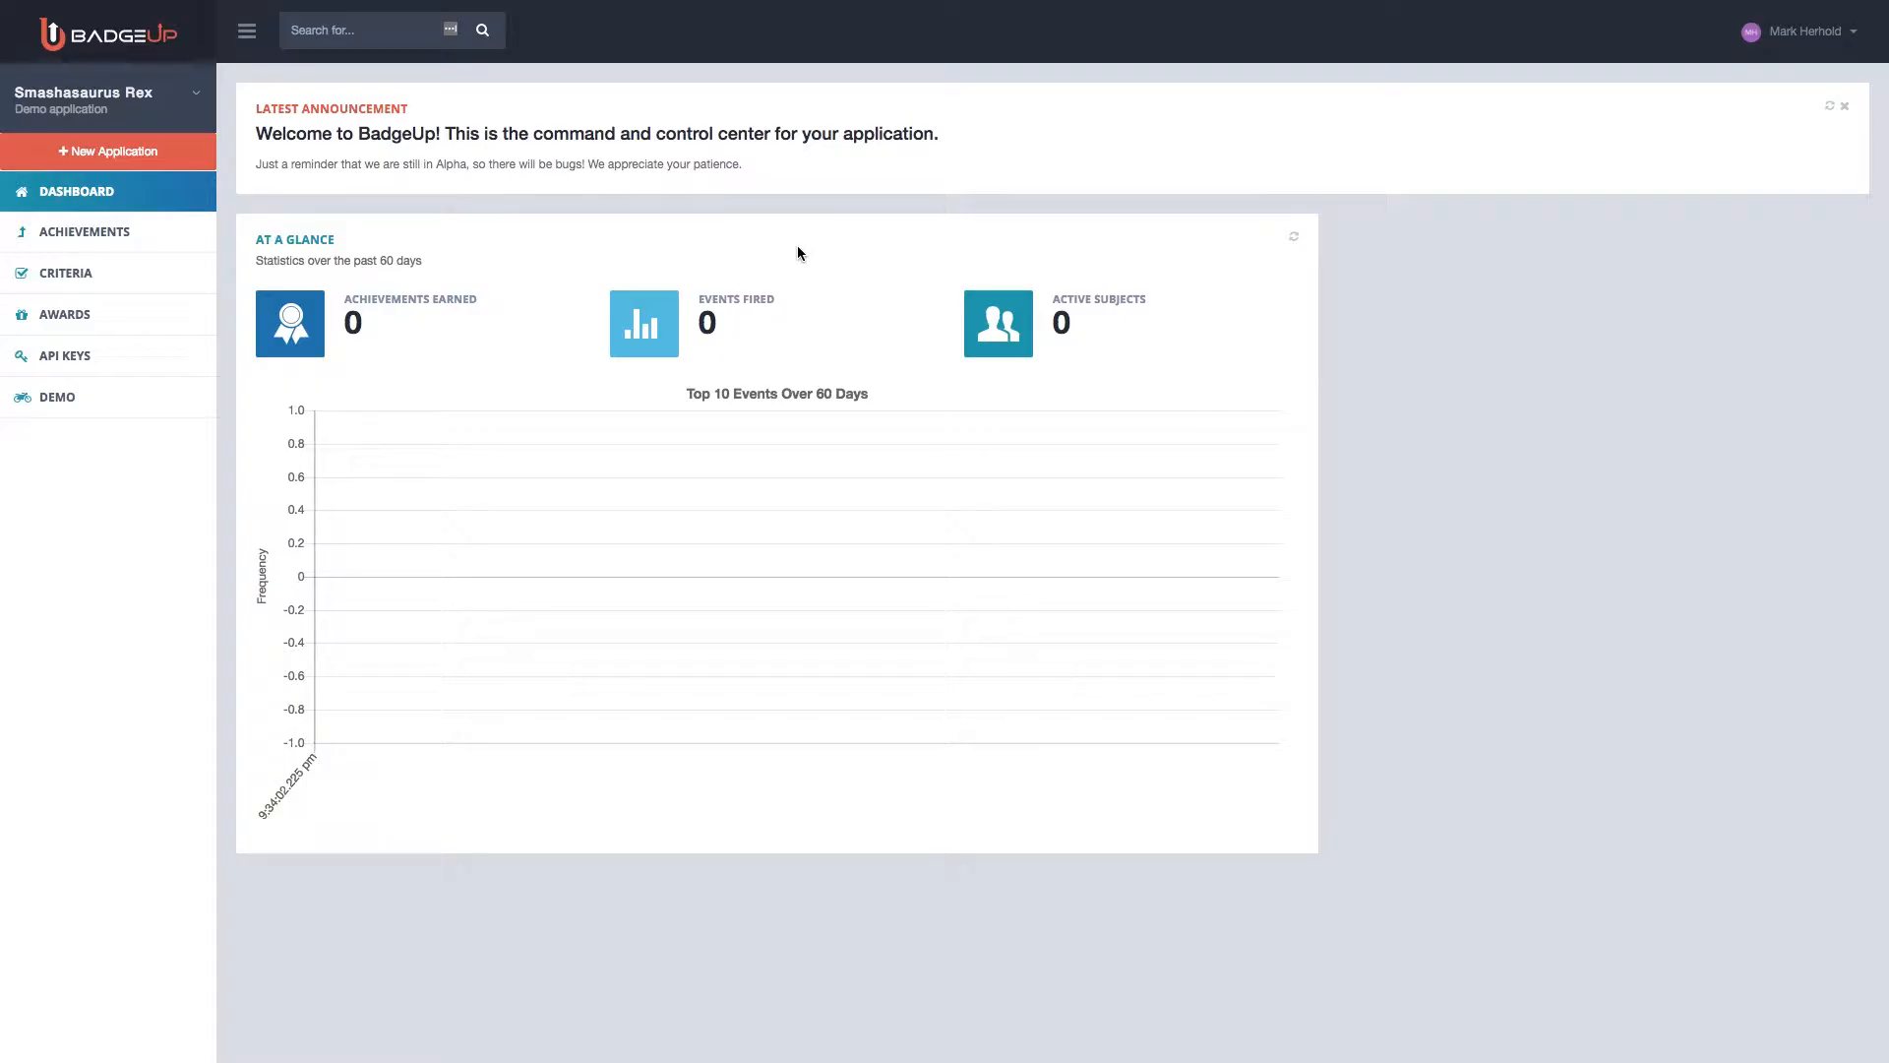
mouse_move(470, 247)
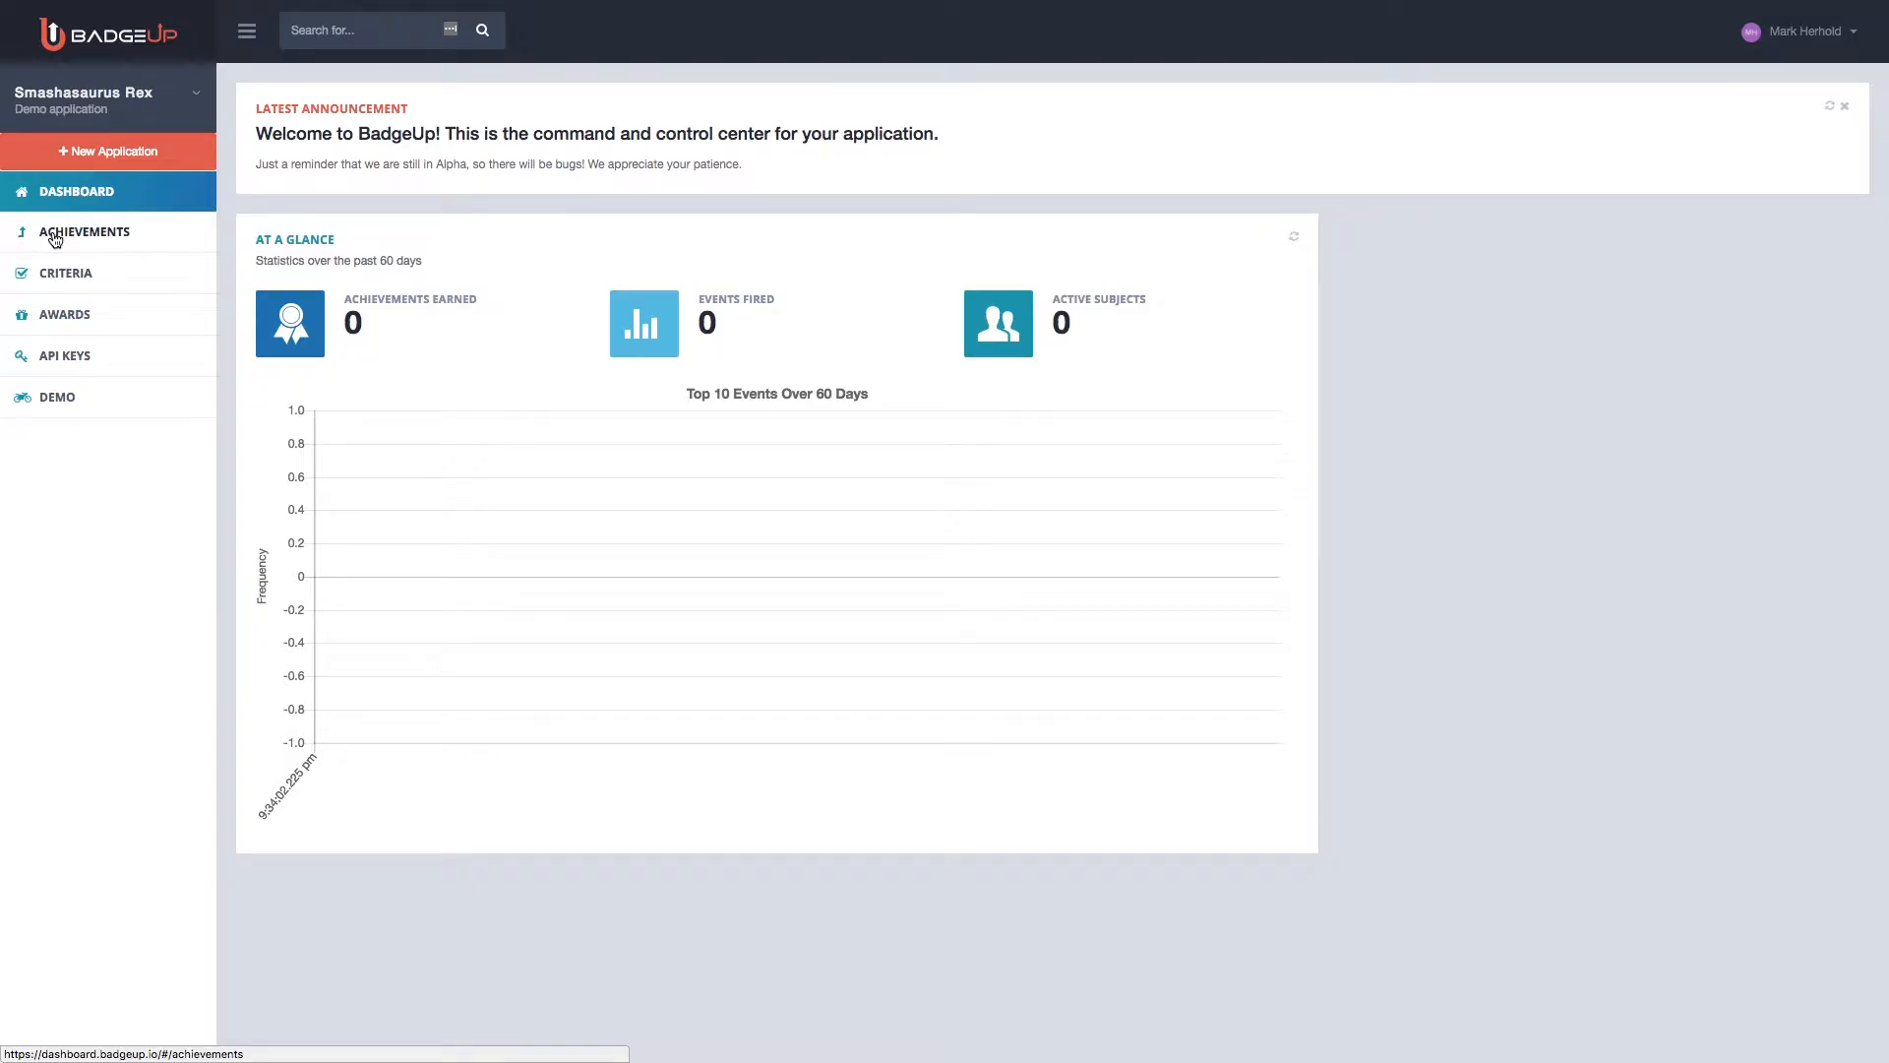
- Open the Anger Management achievement's edit page from the achievements list
click(85, 232)
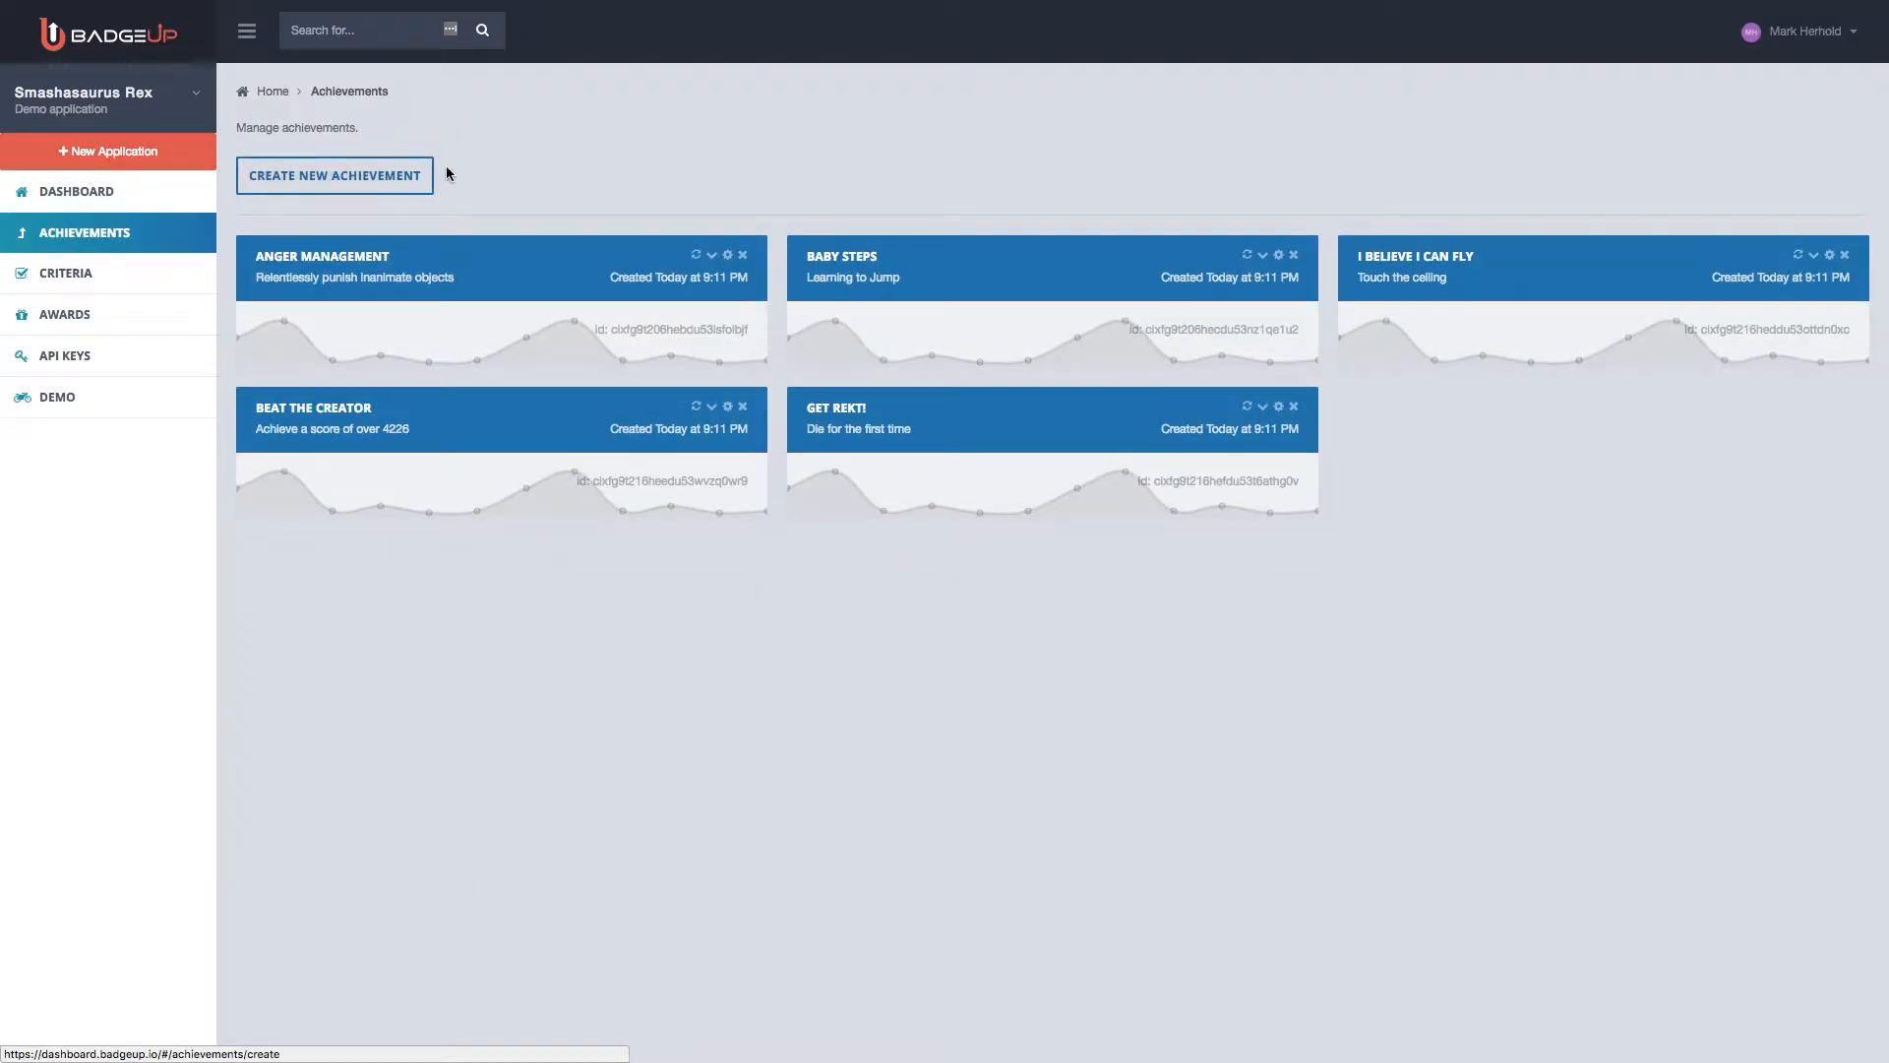
mouse_move(512, 146)
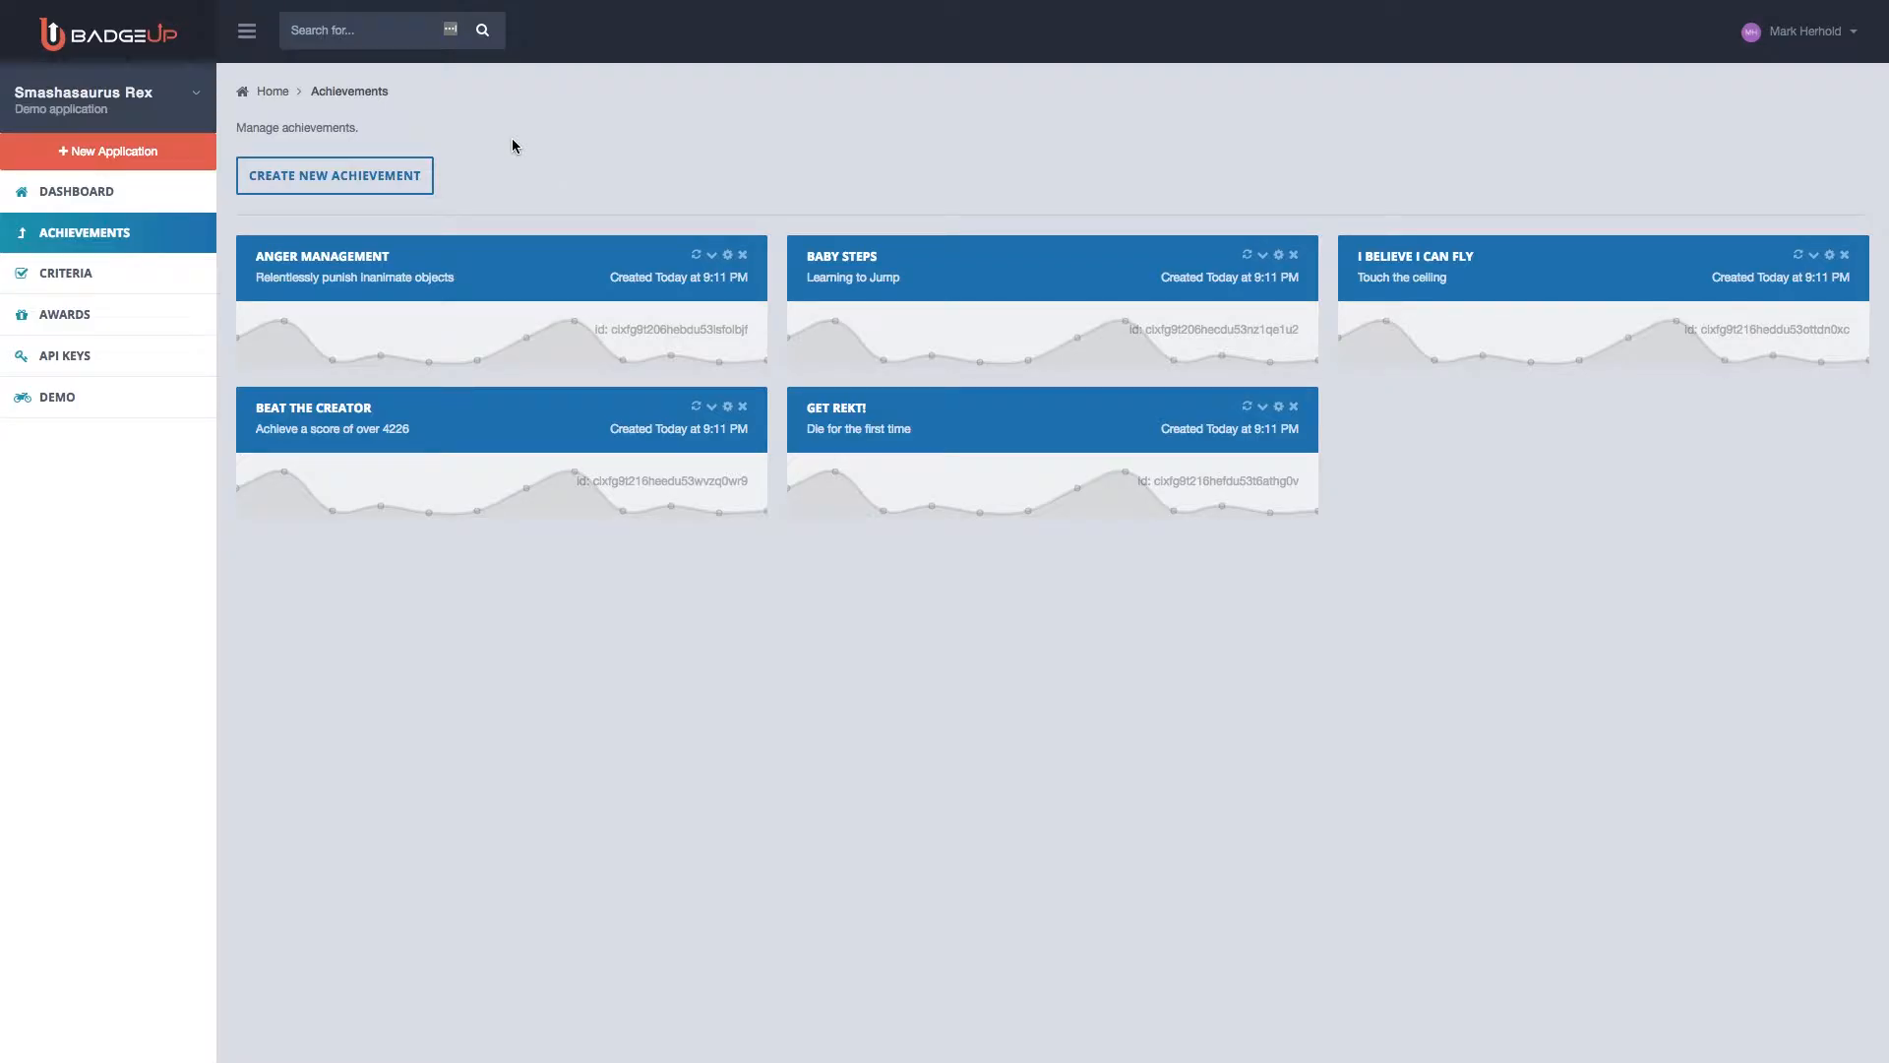
click(728, 254)
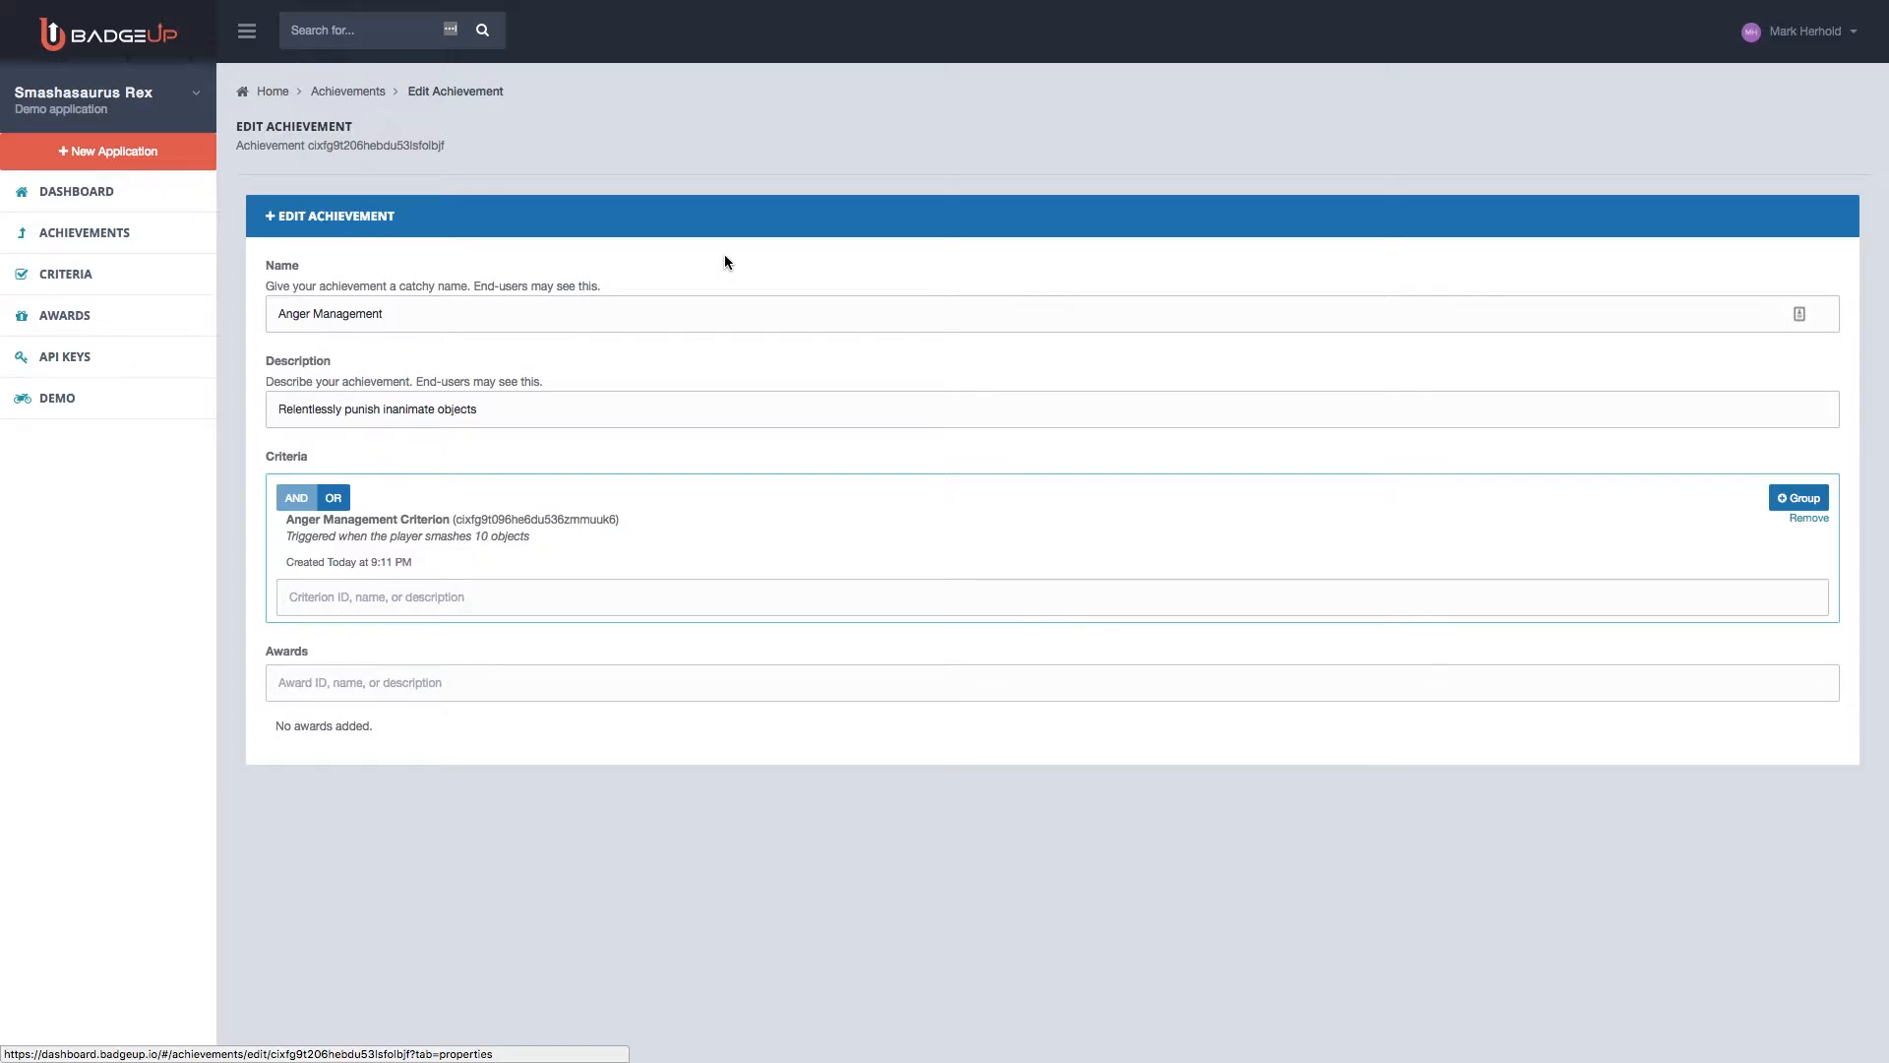
mouse_move(1331, 830)
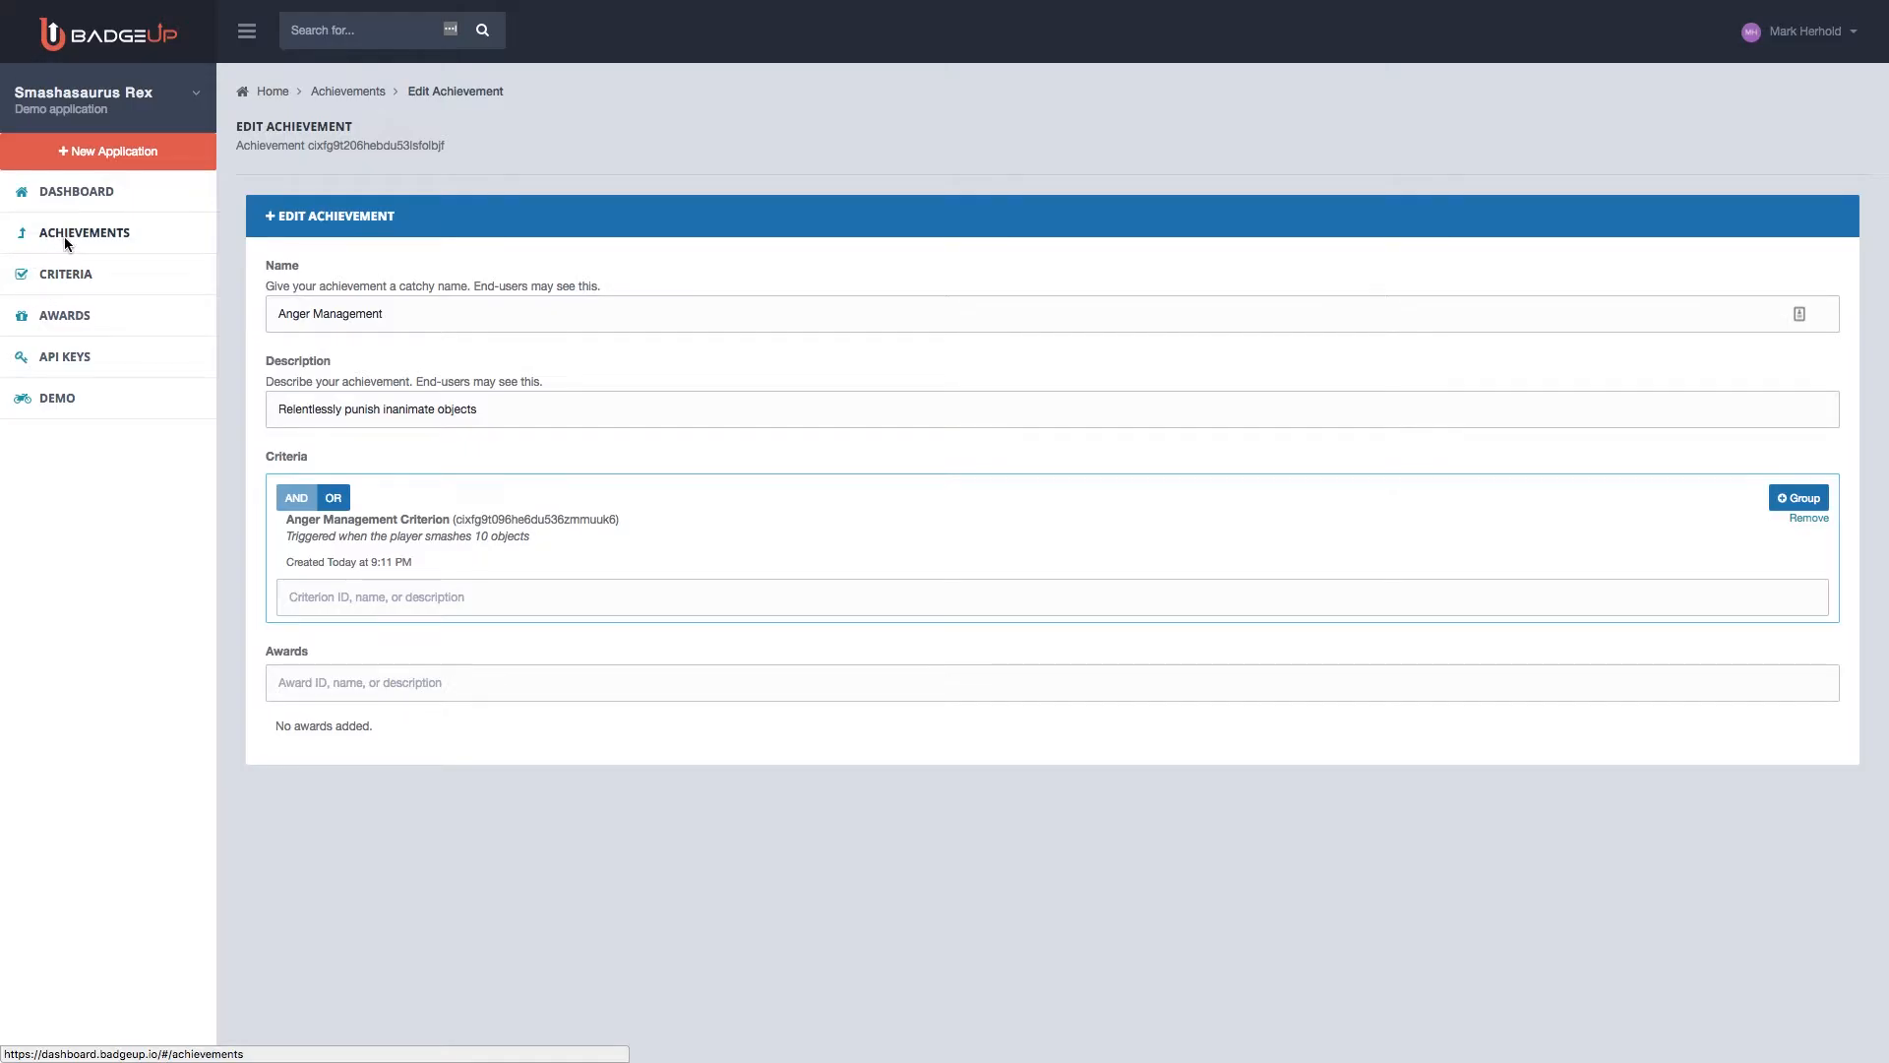
- Show the criteria list with Anger Management, Jump, Ceiling, Beat the Creator and Die Once
click(68, 274)
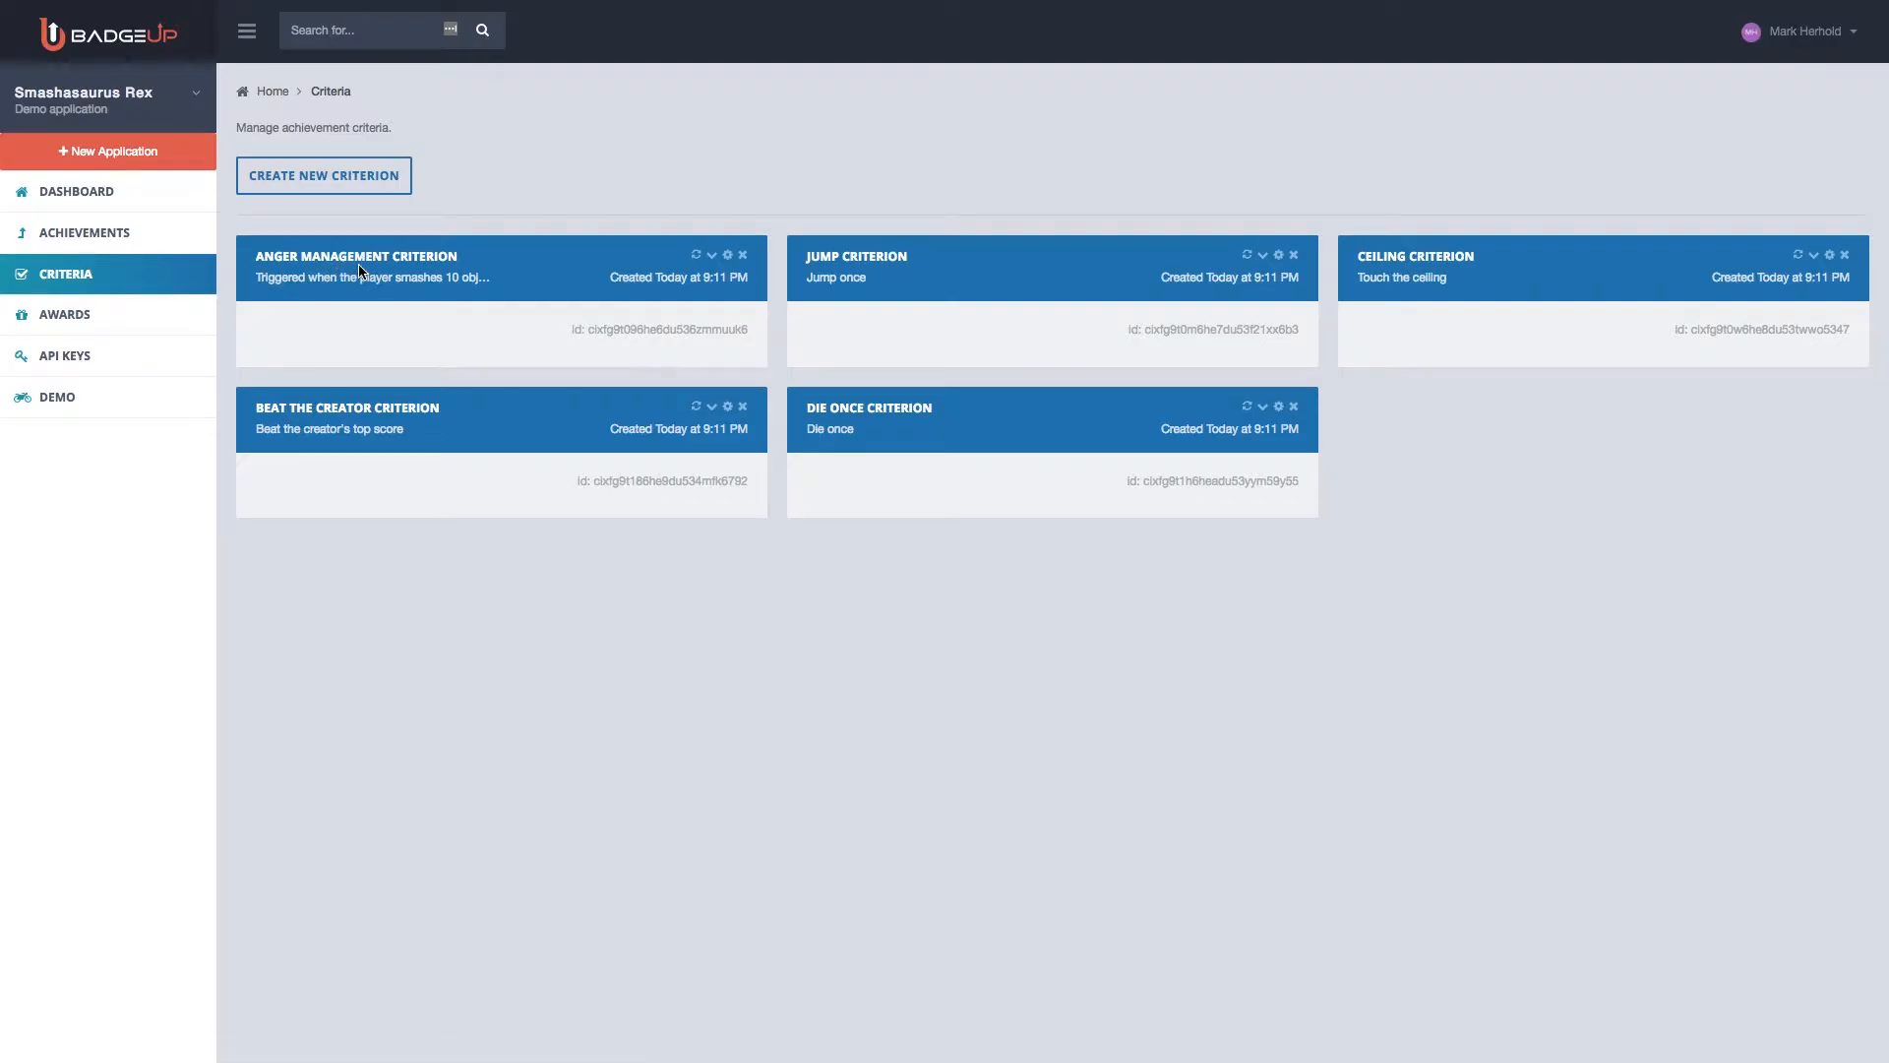
mouse_move(640, 252)
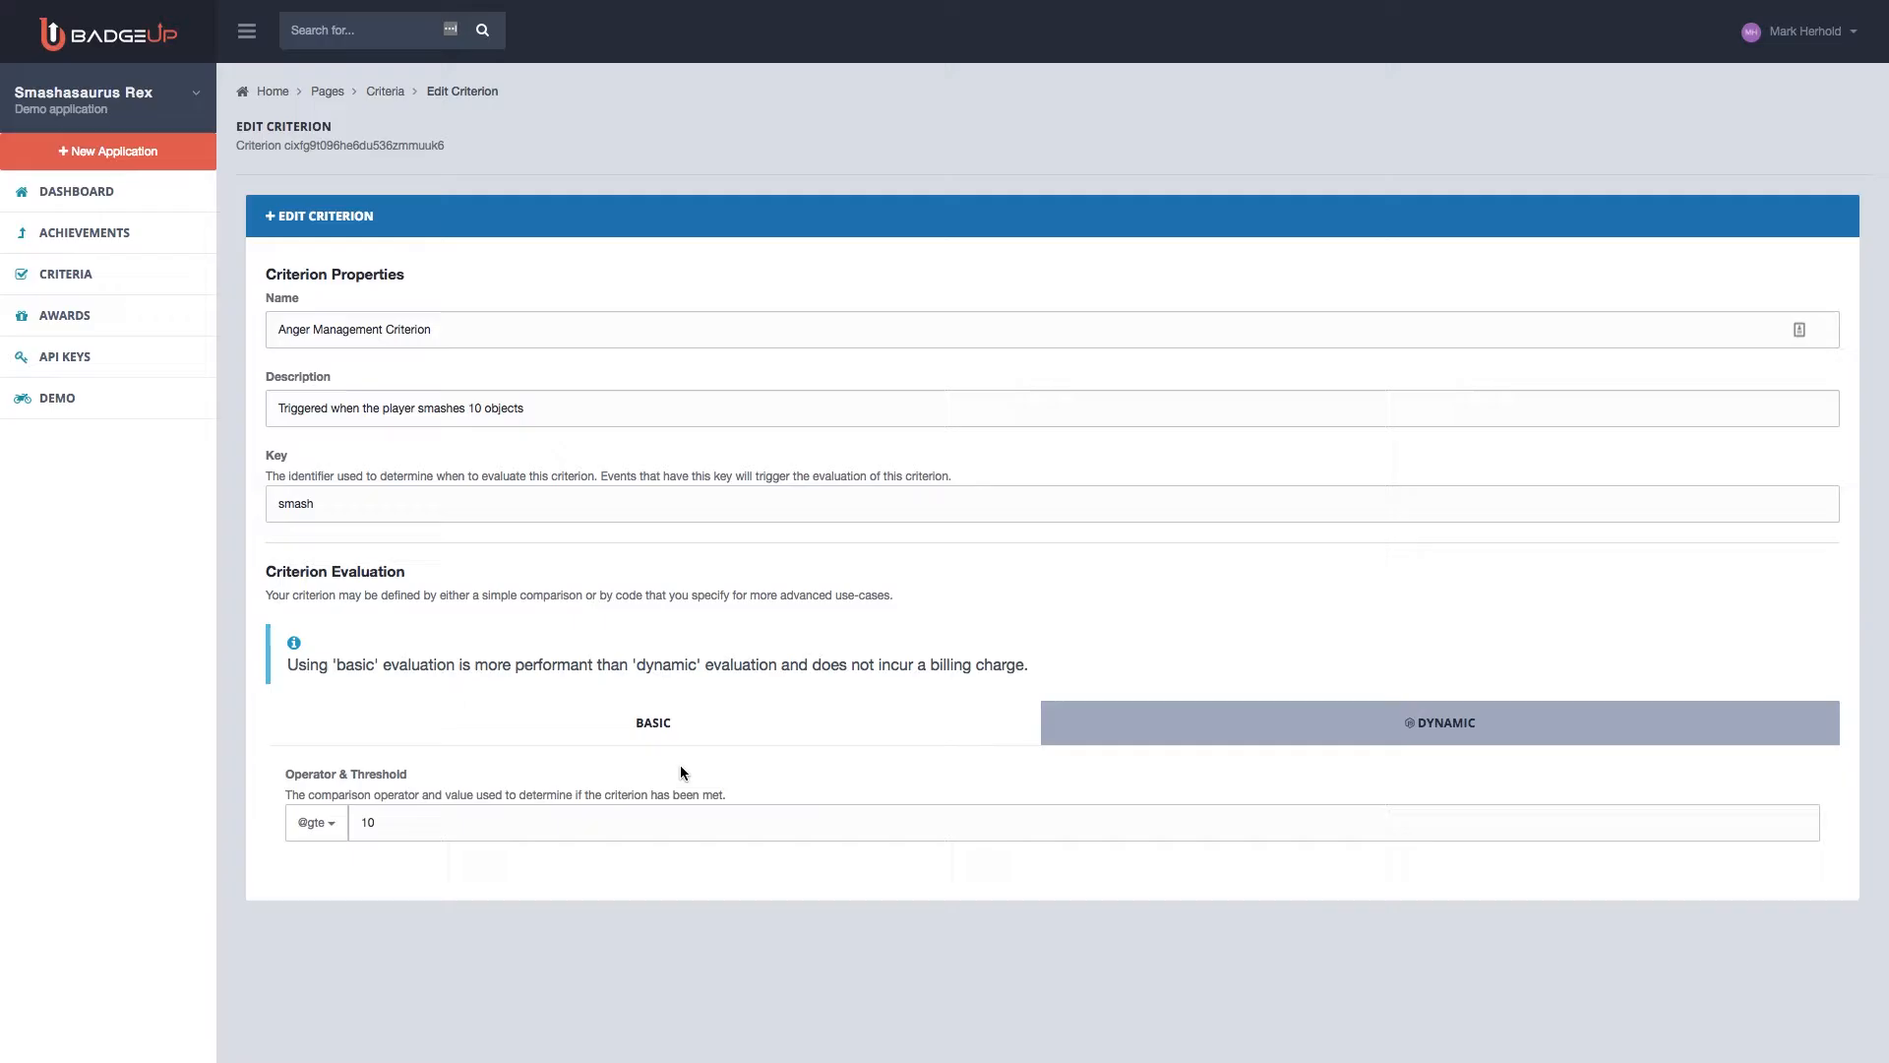
- Switch the Anger Management Criterion to dynamic evaluation and bring up the Sponge Demo overview
click(313, 821)
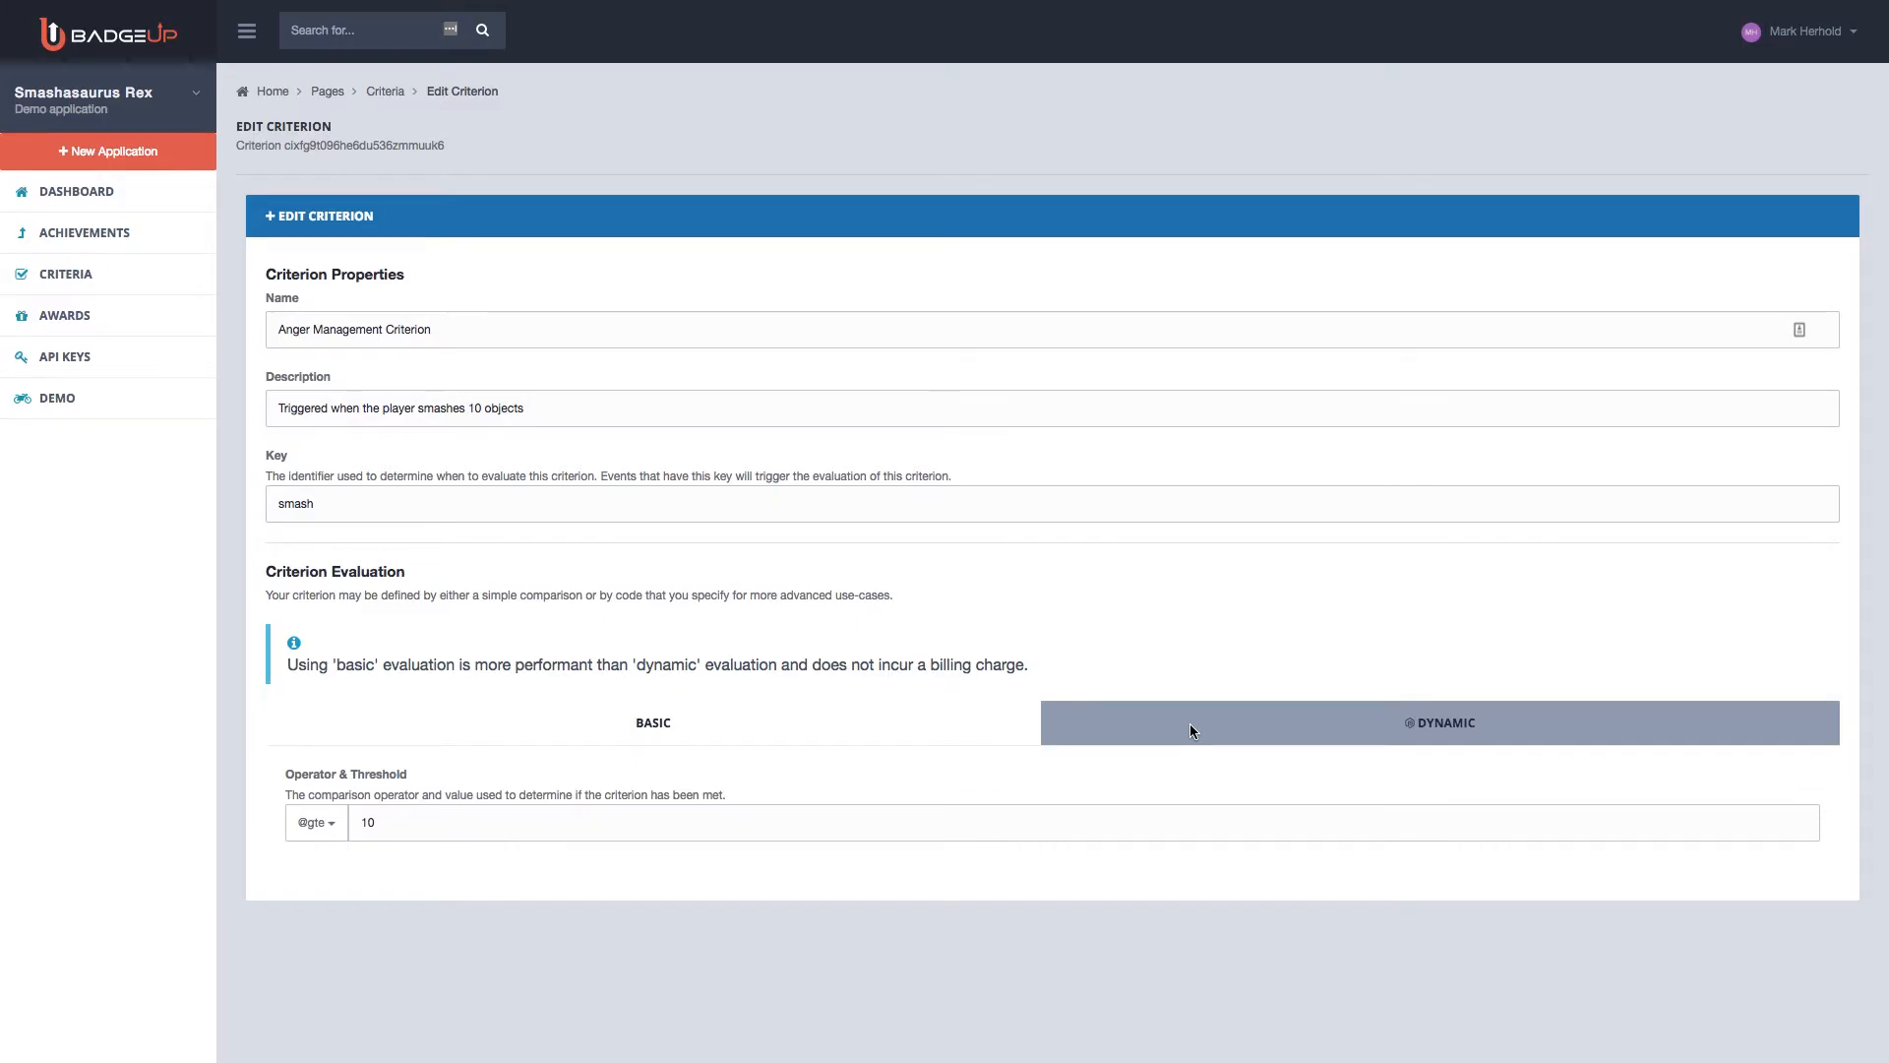
click(1438, 721)
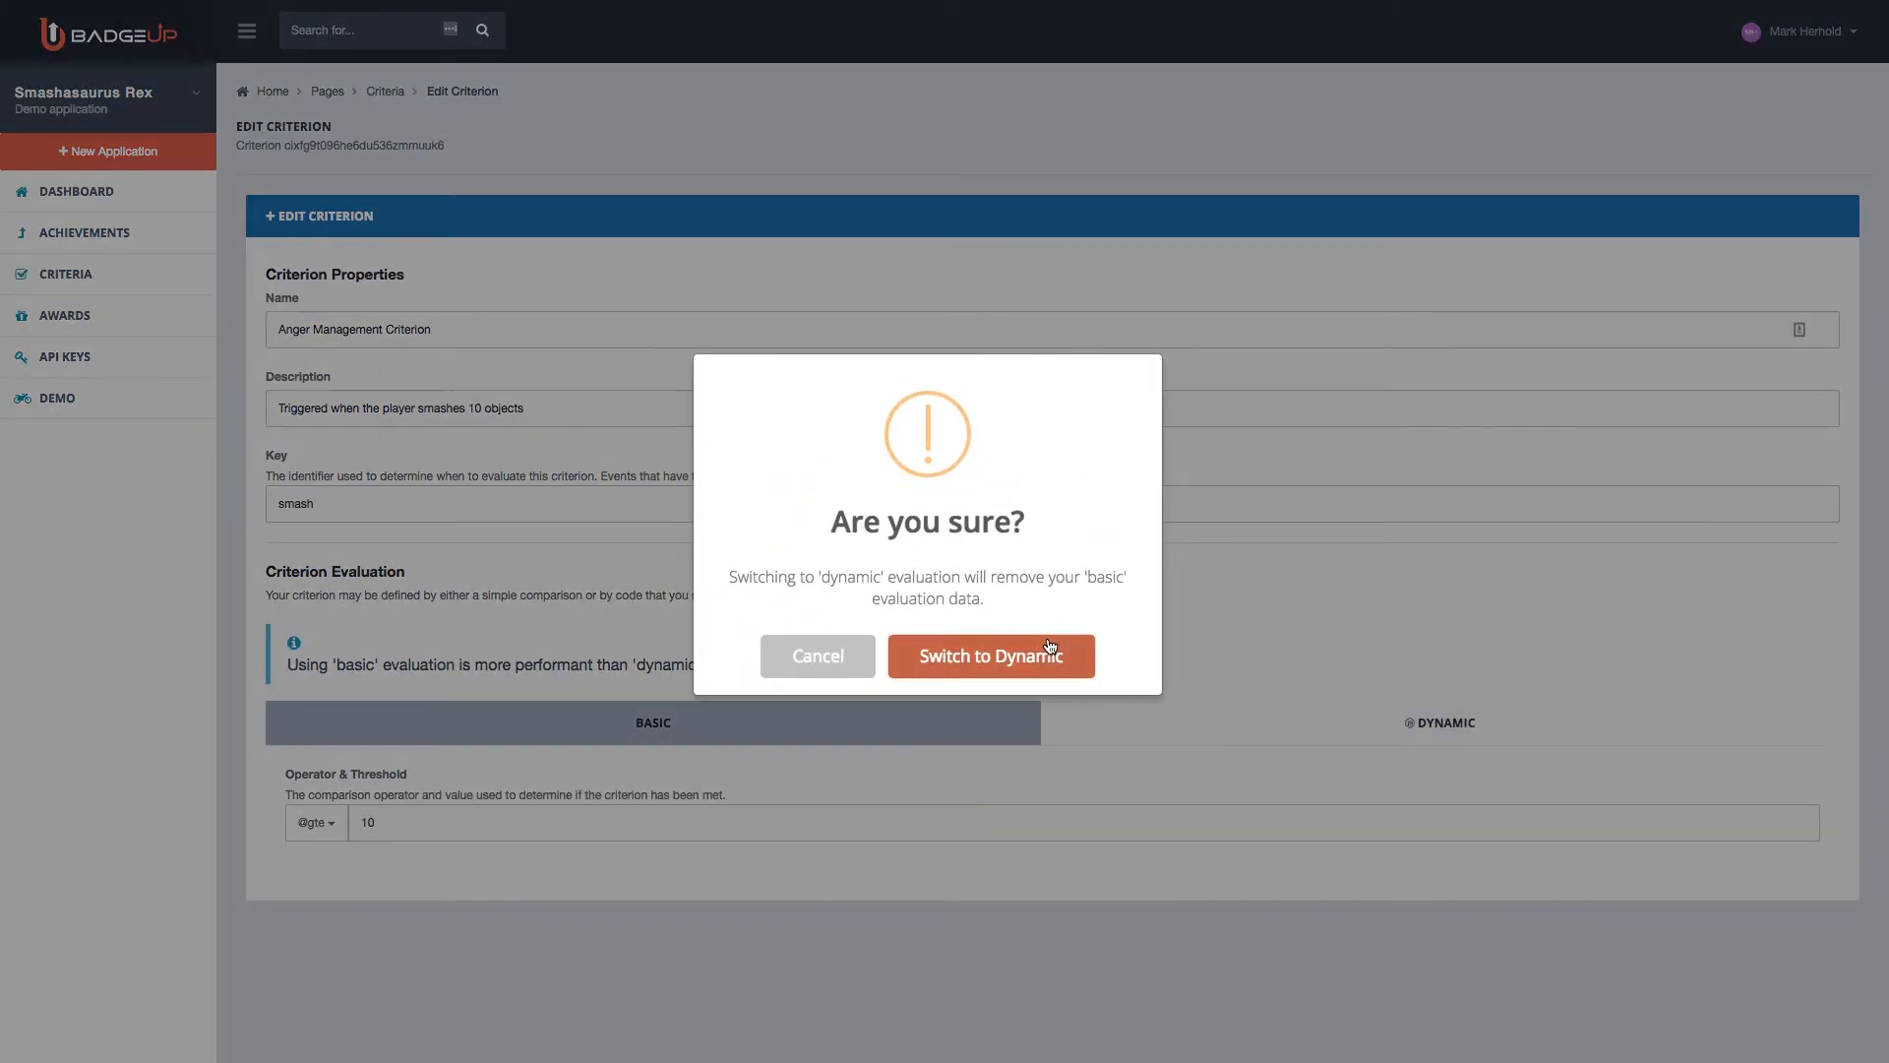
click(77, 208)
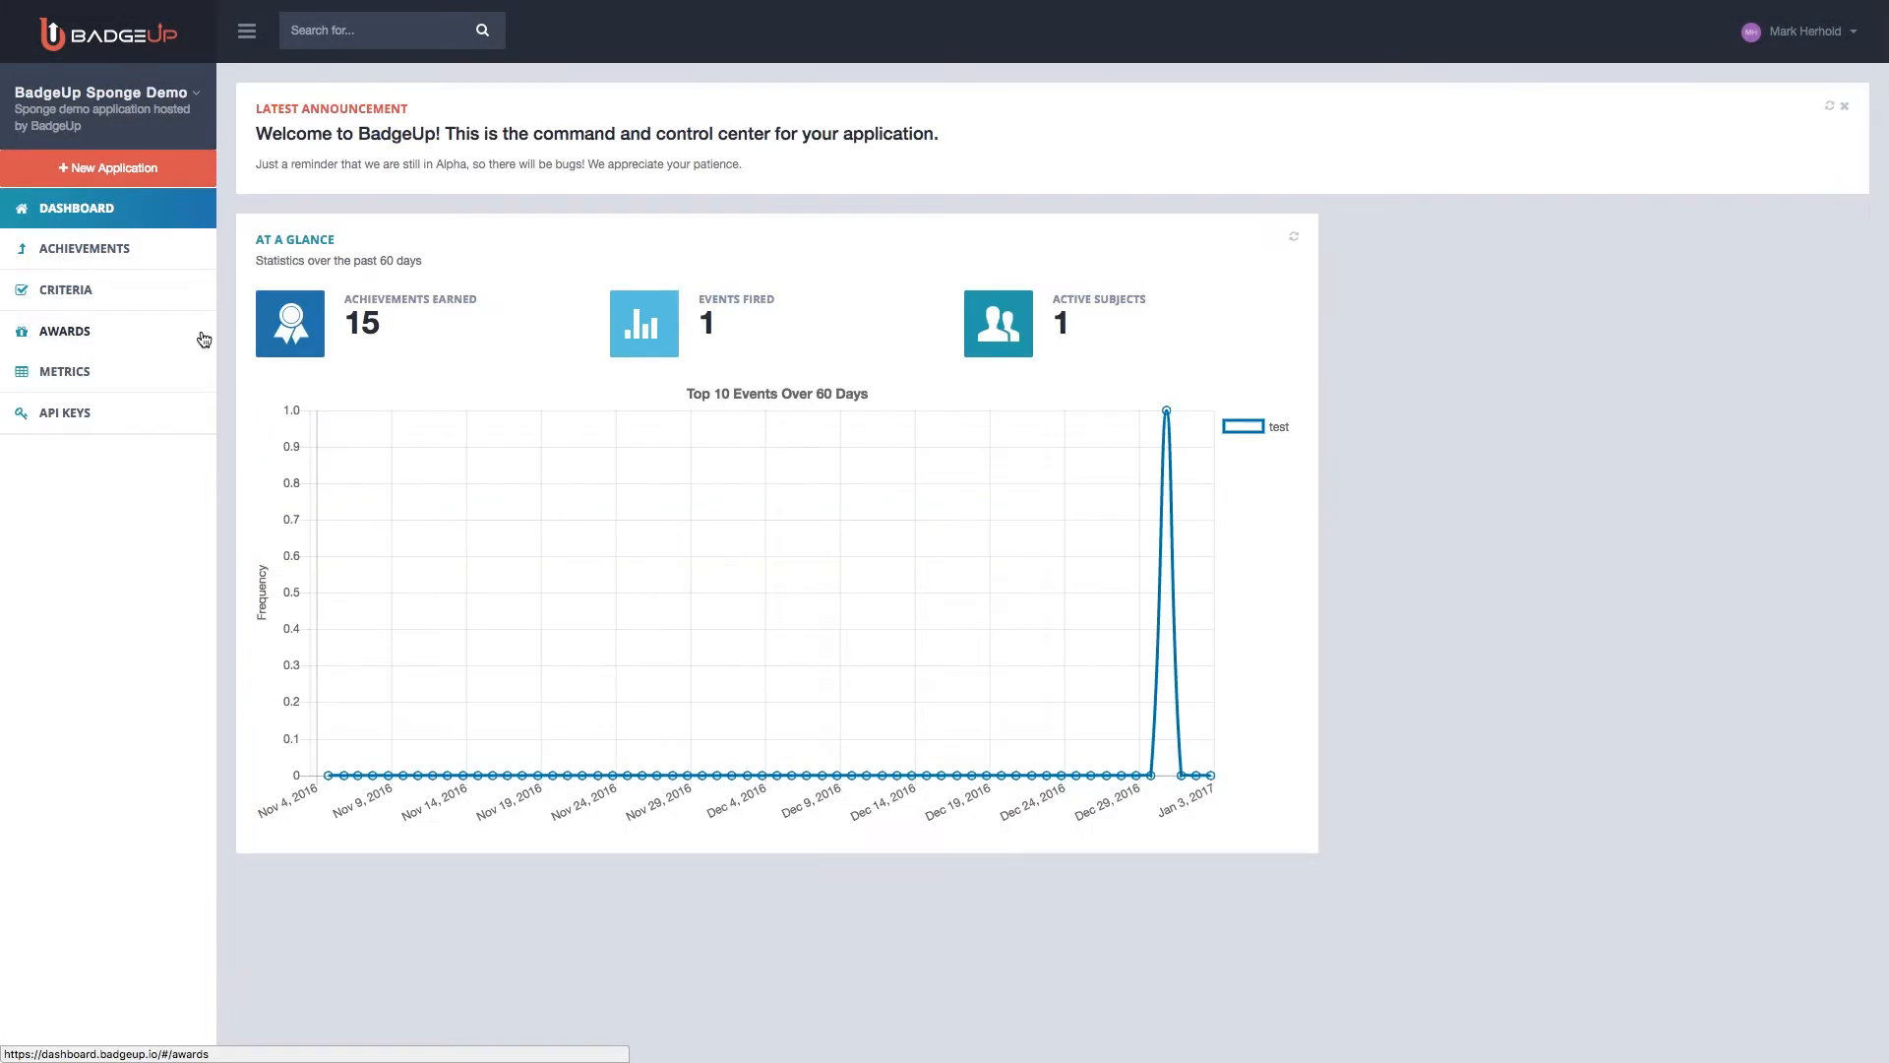
- Open the Where's the Meat? award, whose data grants 64 cooked beef items
click(65, 332)
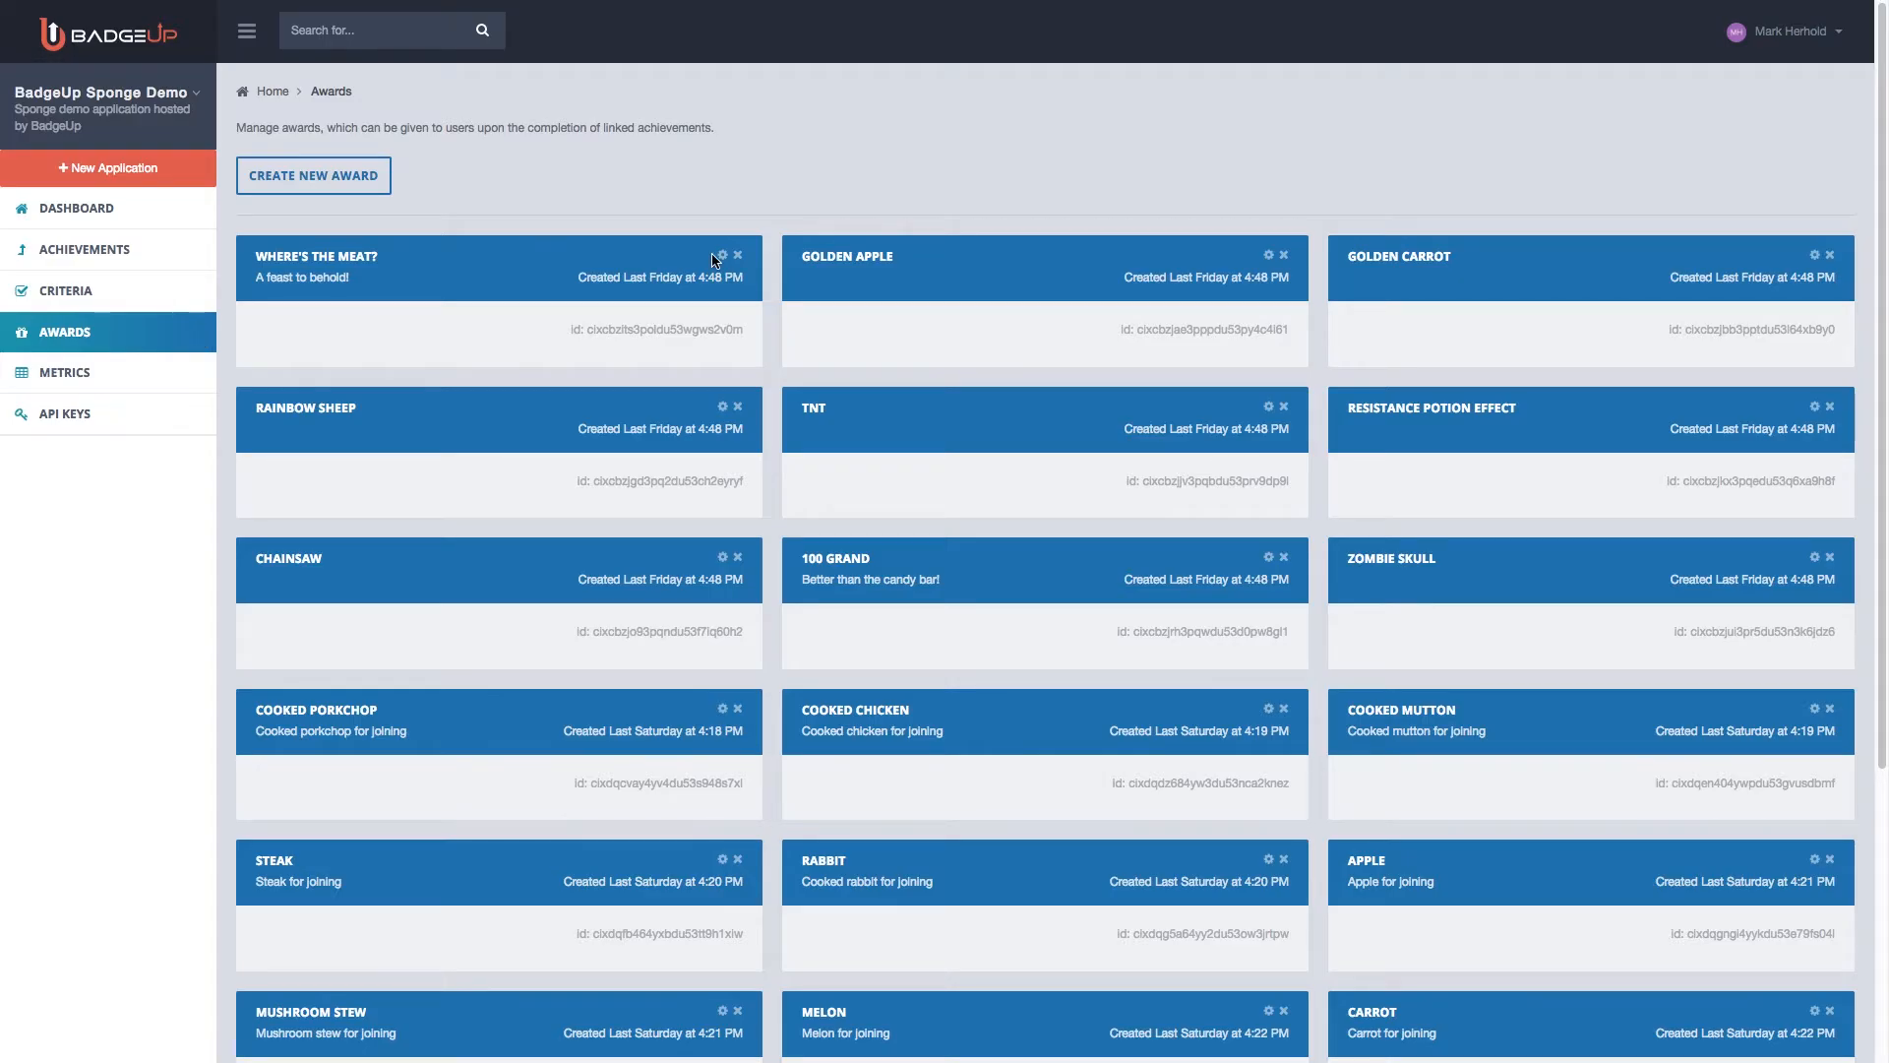
click(723, 254)
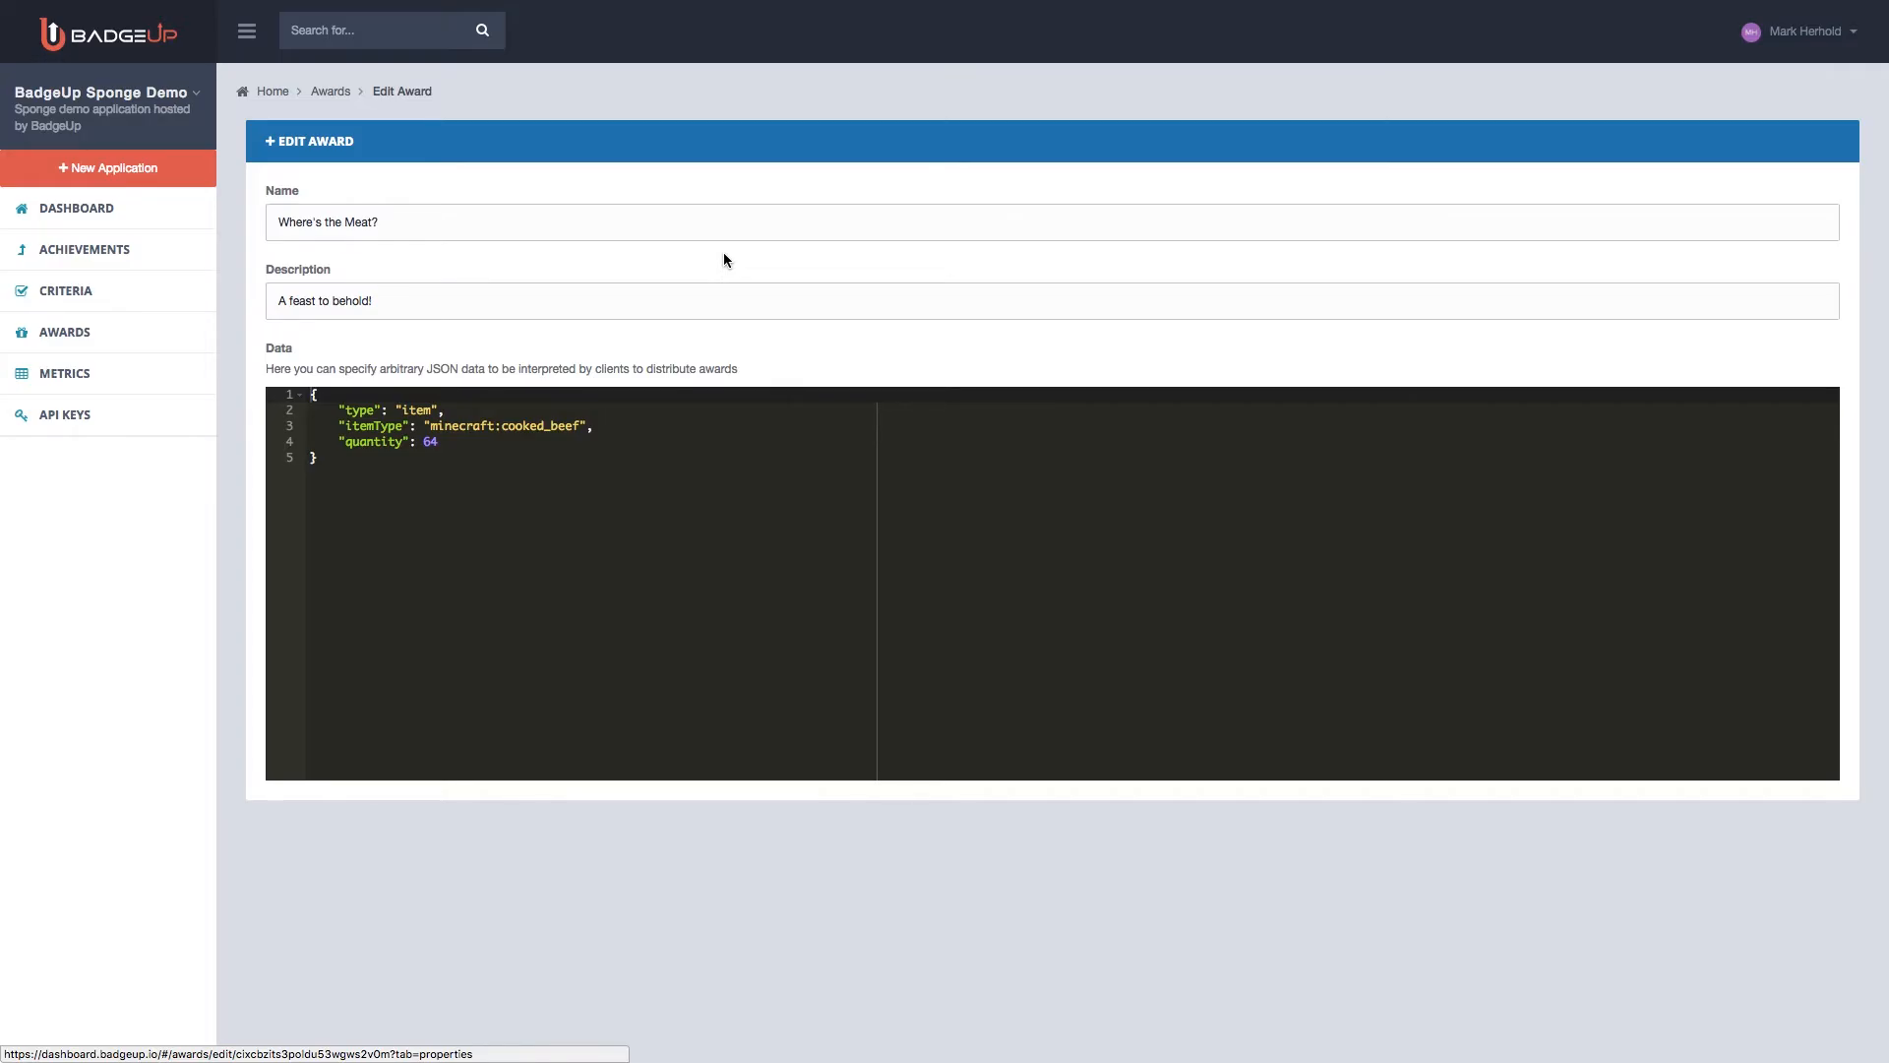
click(377, 43)
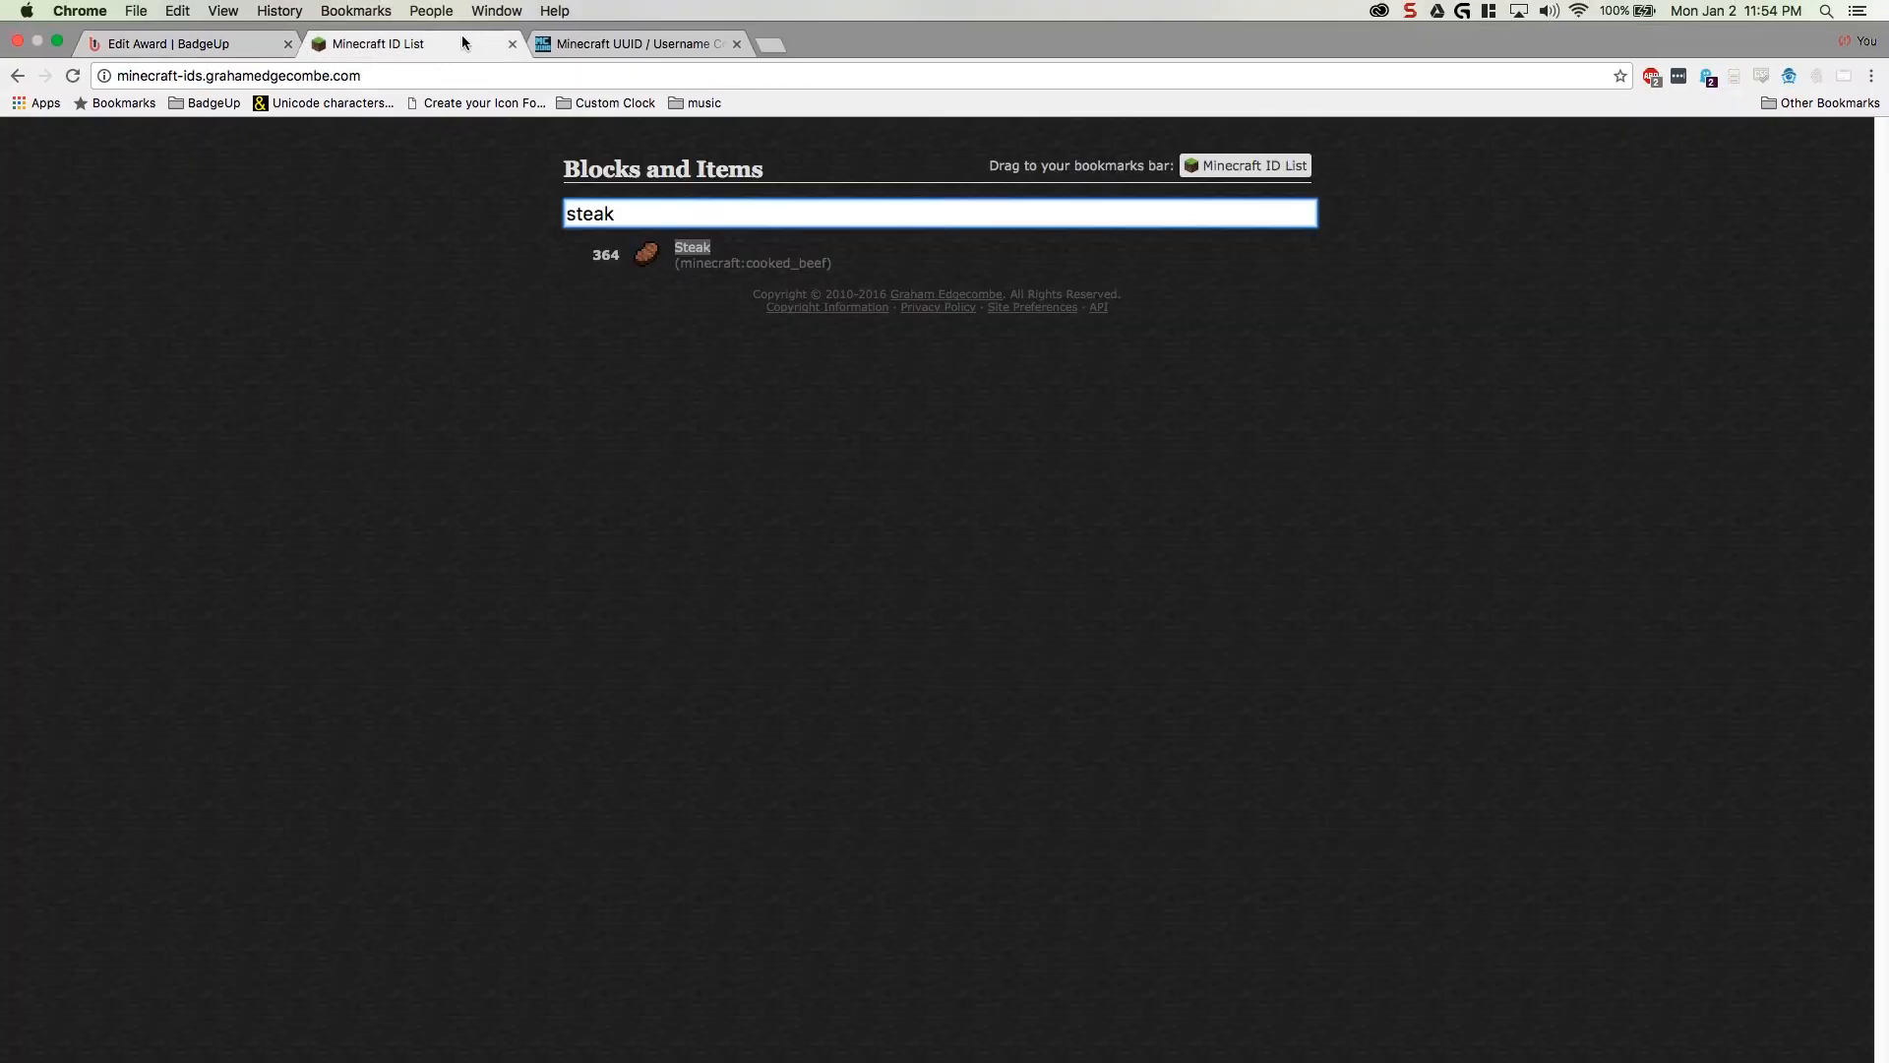
click(168, 43)
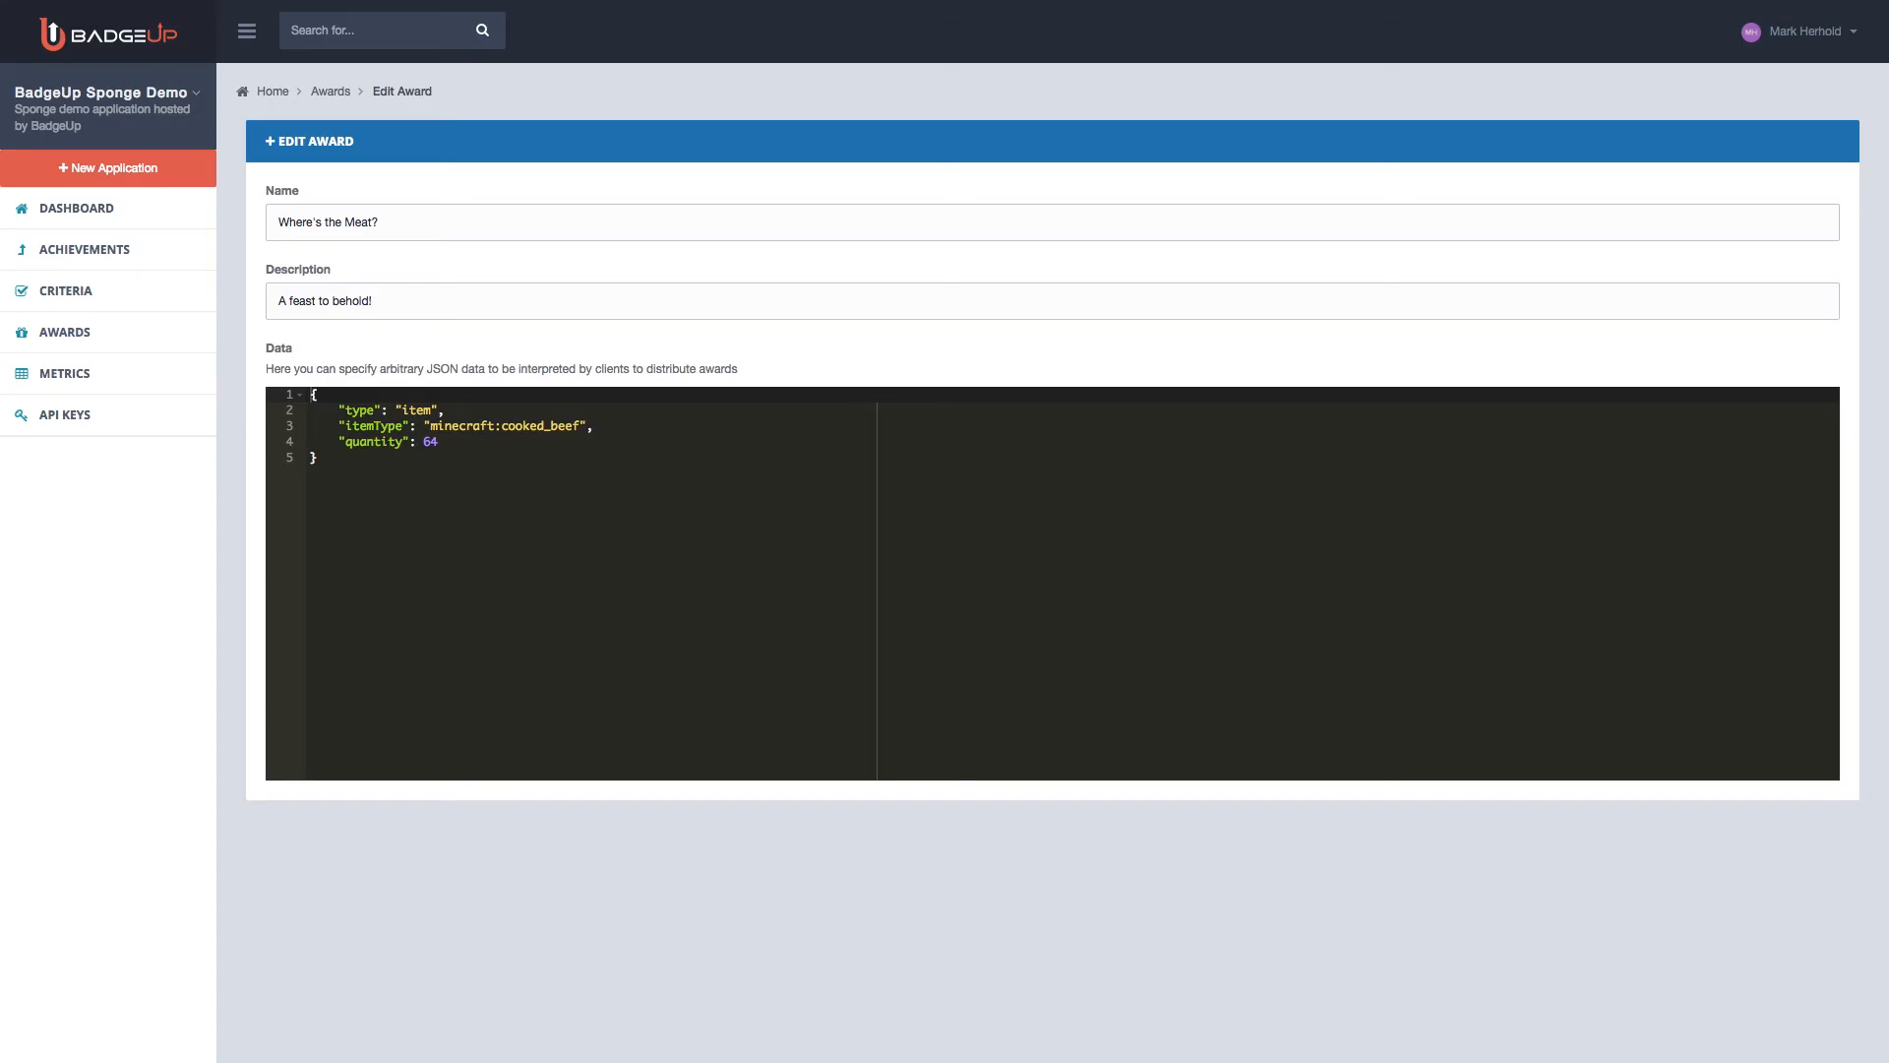
- On the Metrics page, look up subject 0a0c7137-ab0d-4025-b834-58032cc235f8 to list its event values
click(65, 373)
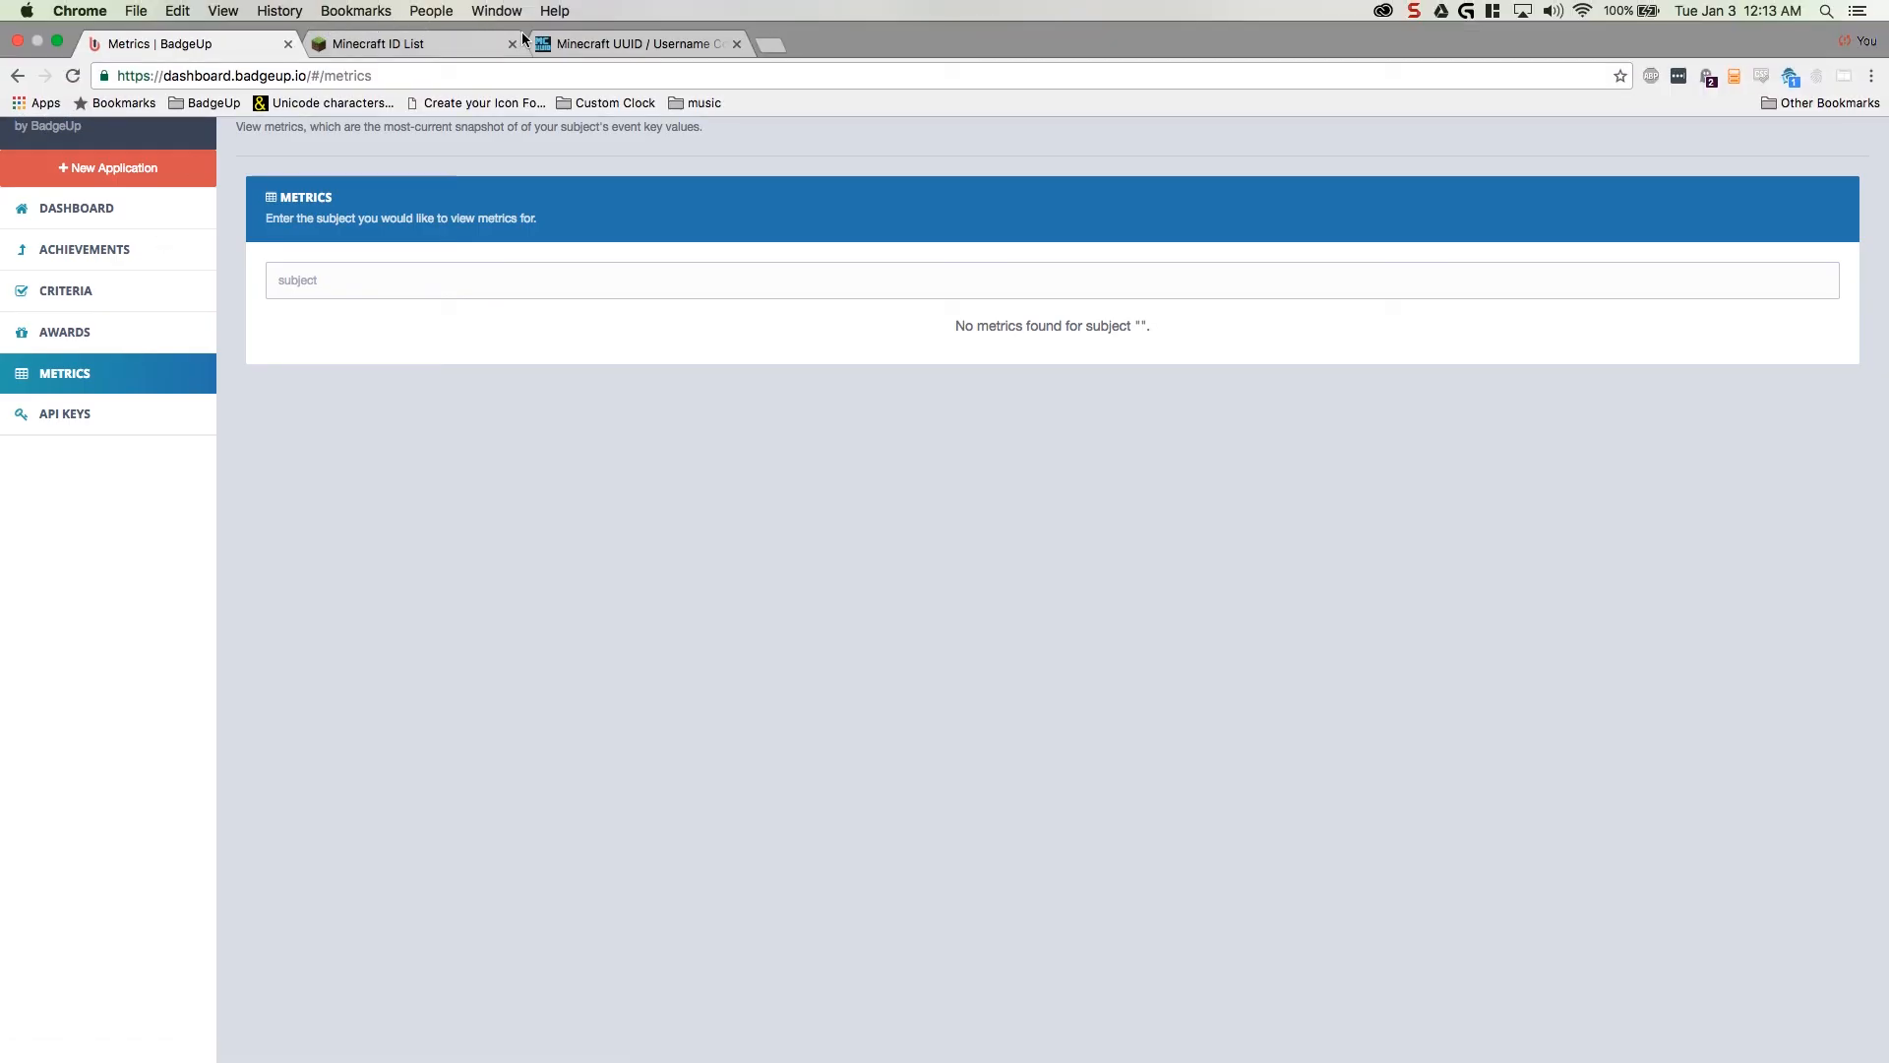
click(627, 43)
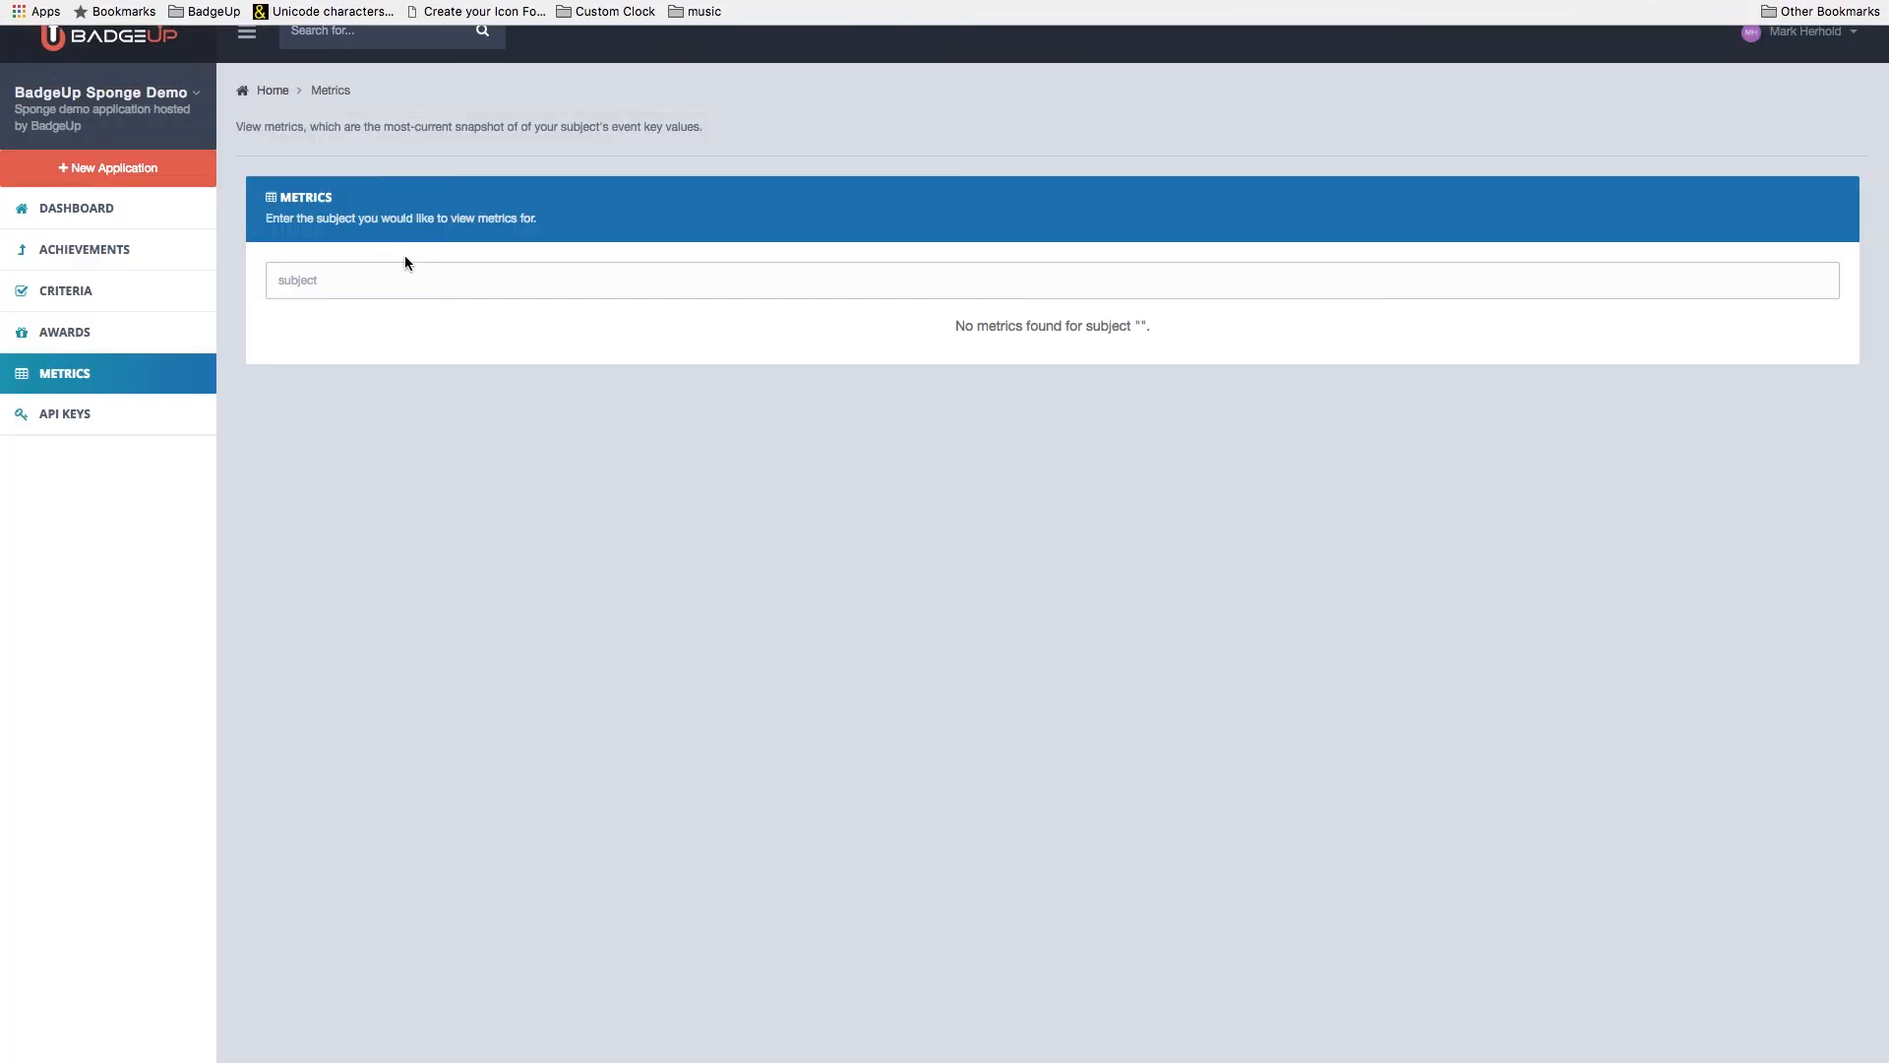
text(0a0c7137-ab0d-4025-b834-58032cc235f8)
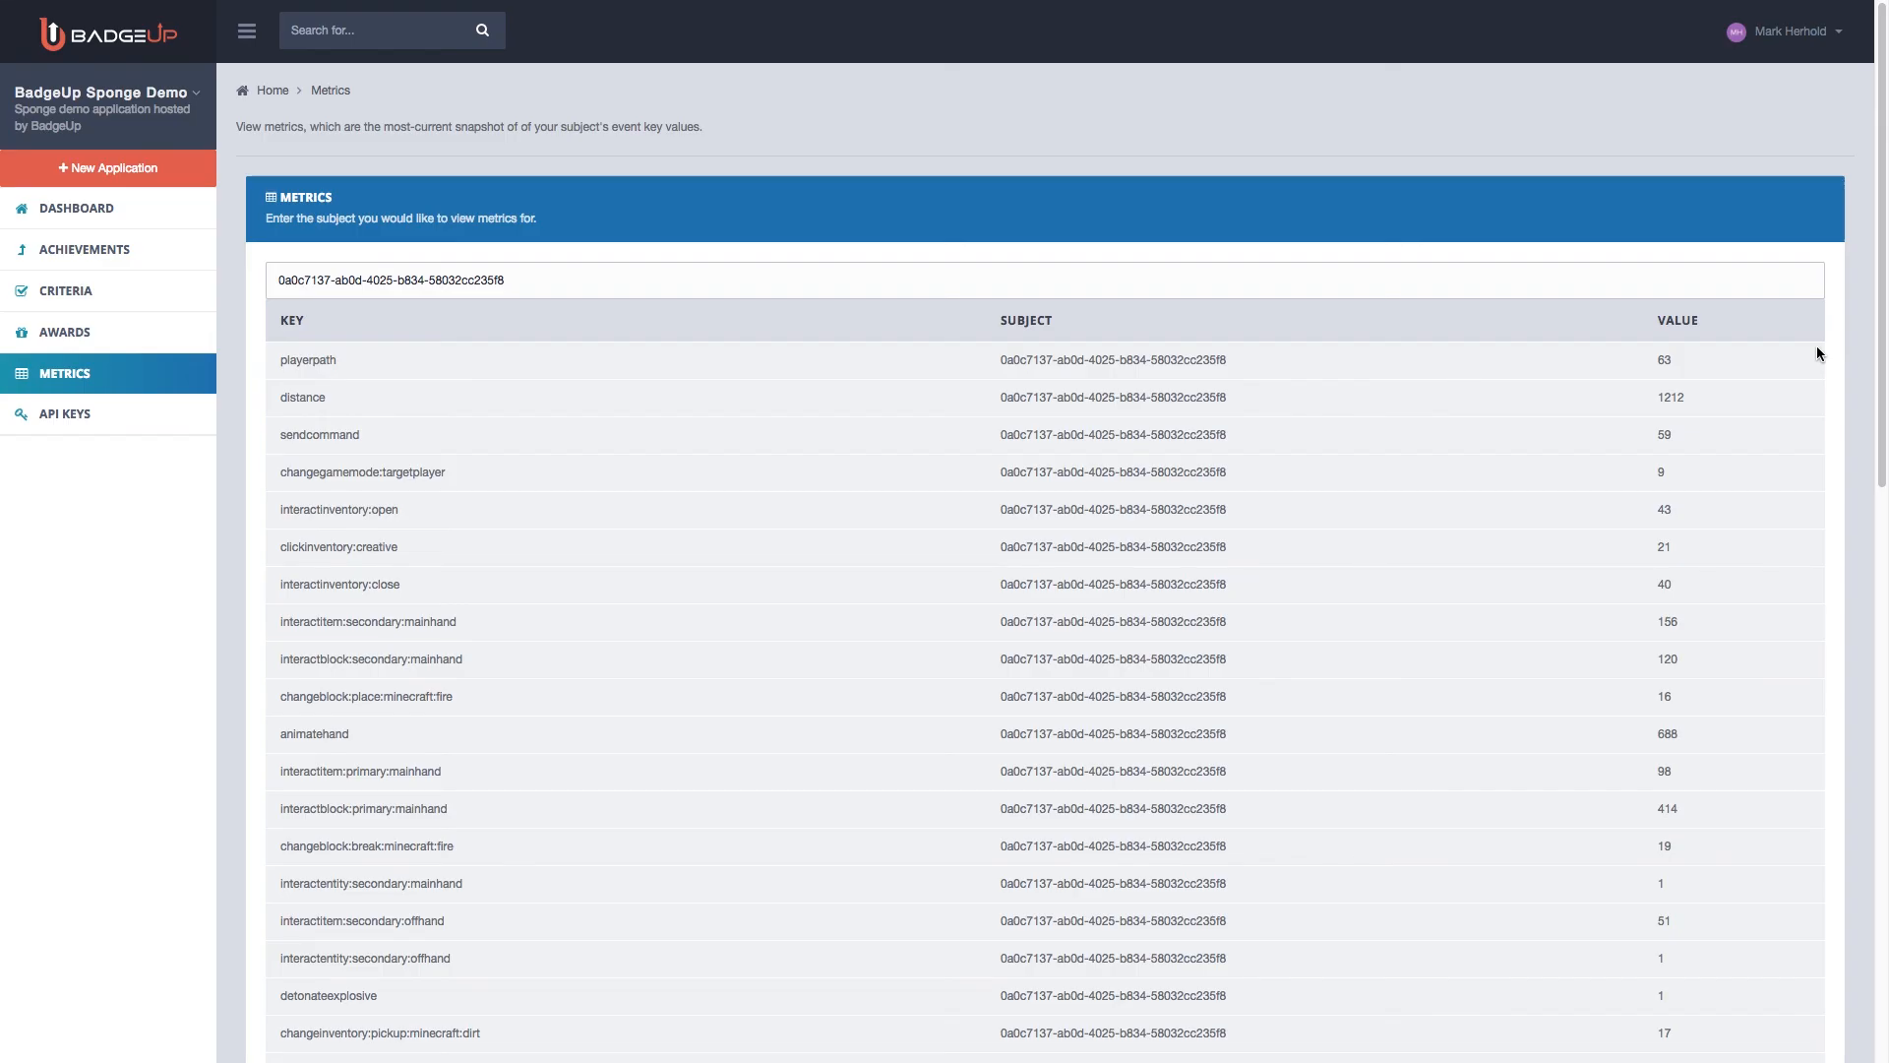
scroll(down, 3)
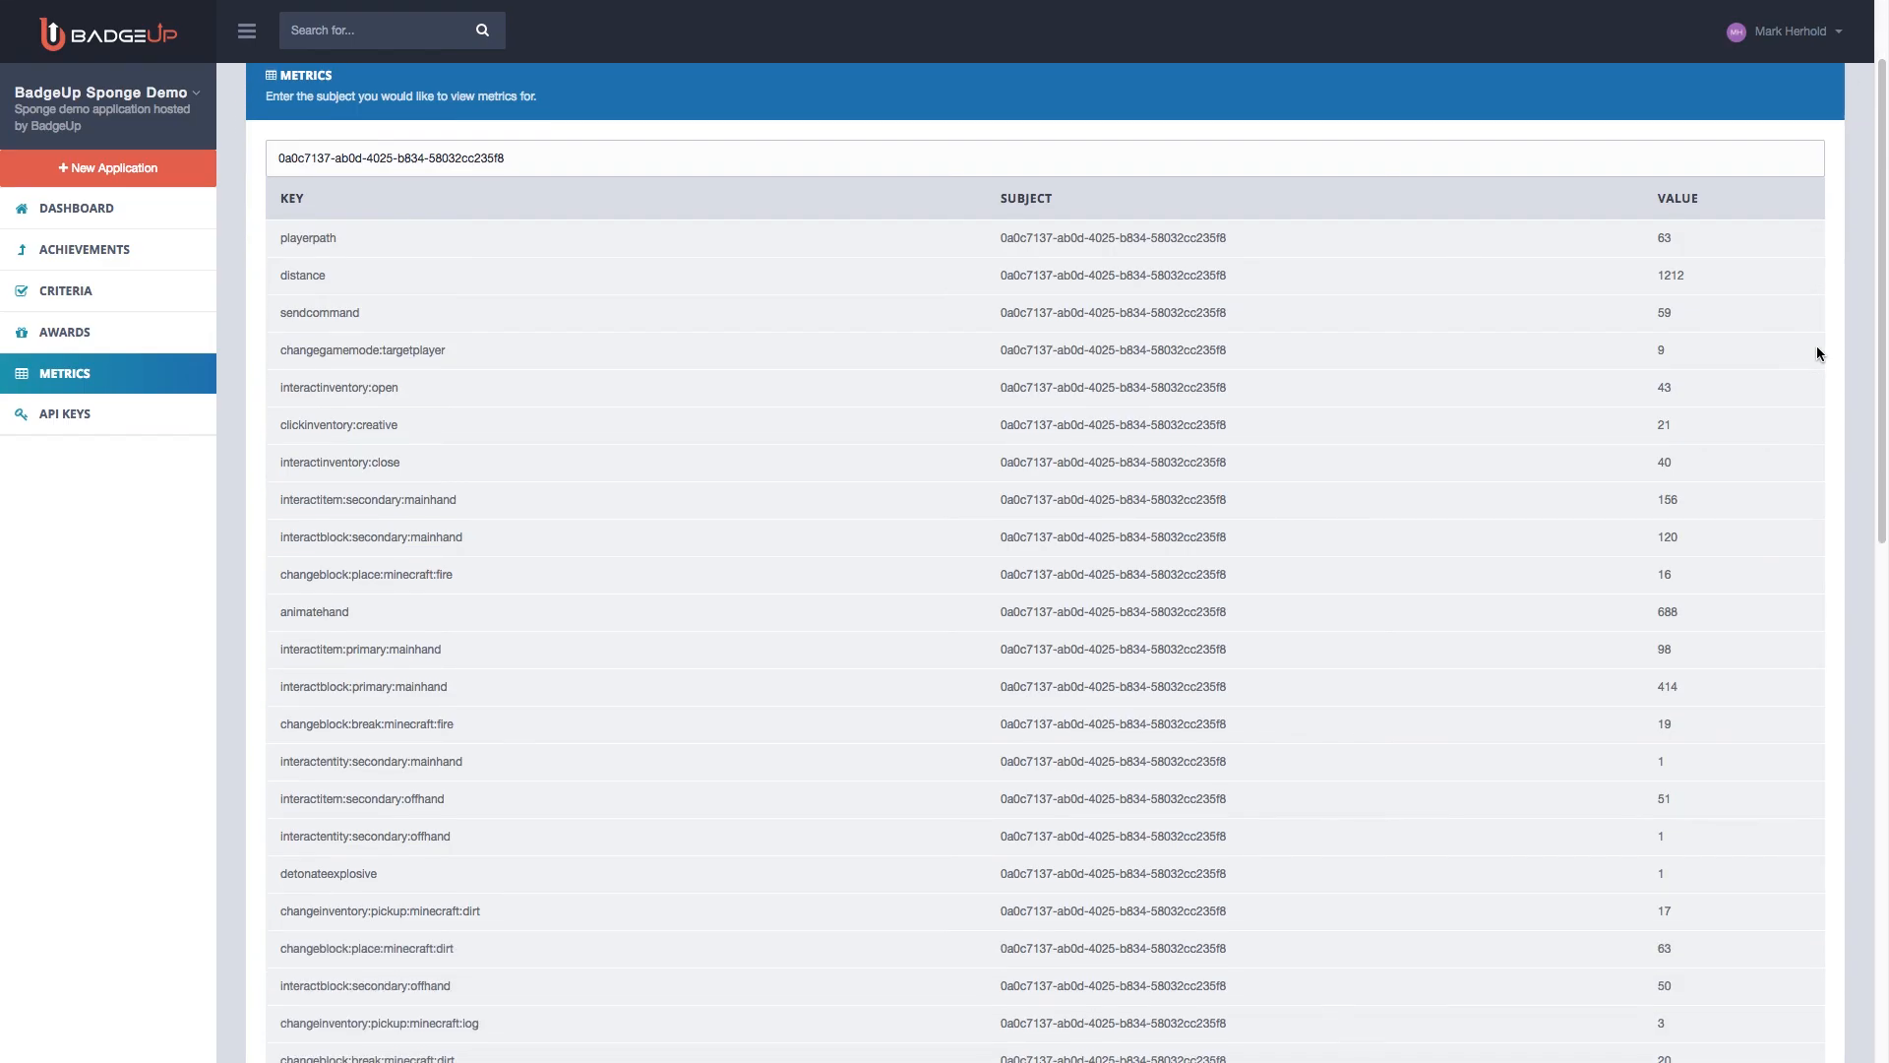
scroll(down, 3)
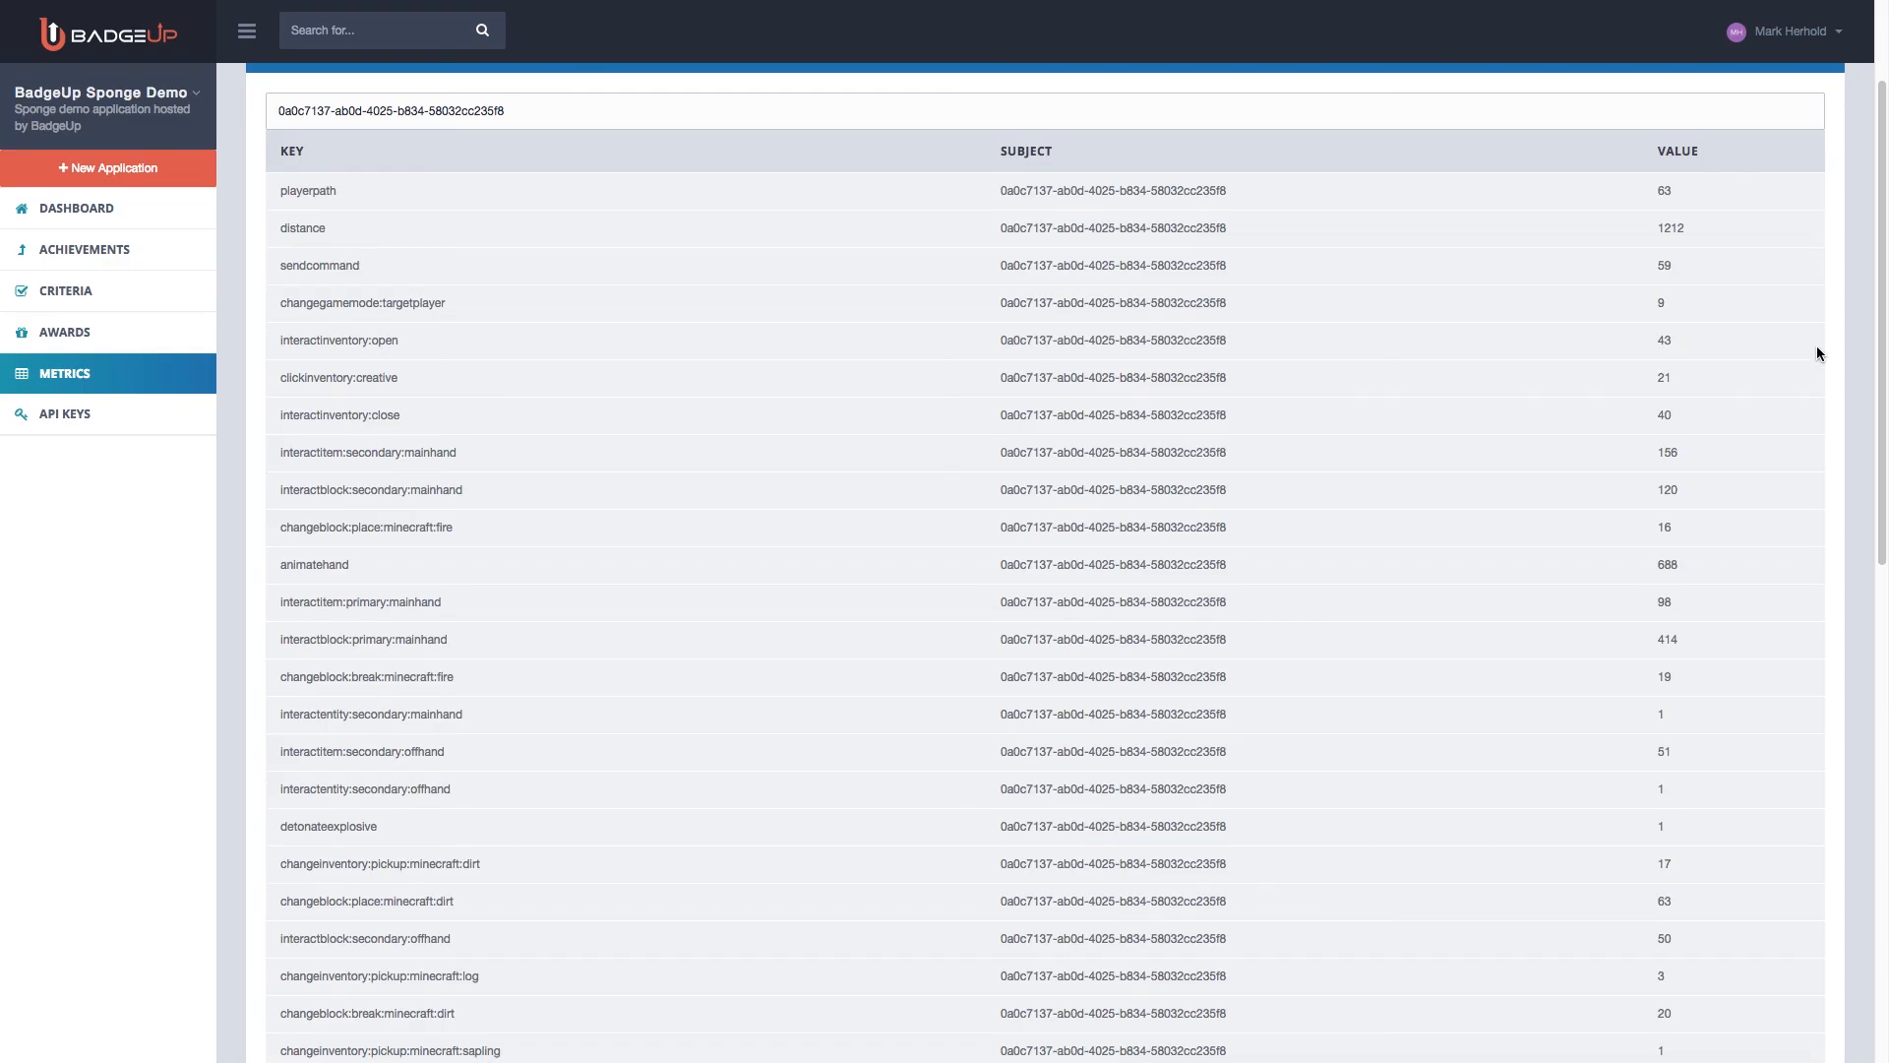
scroll(down, 3)
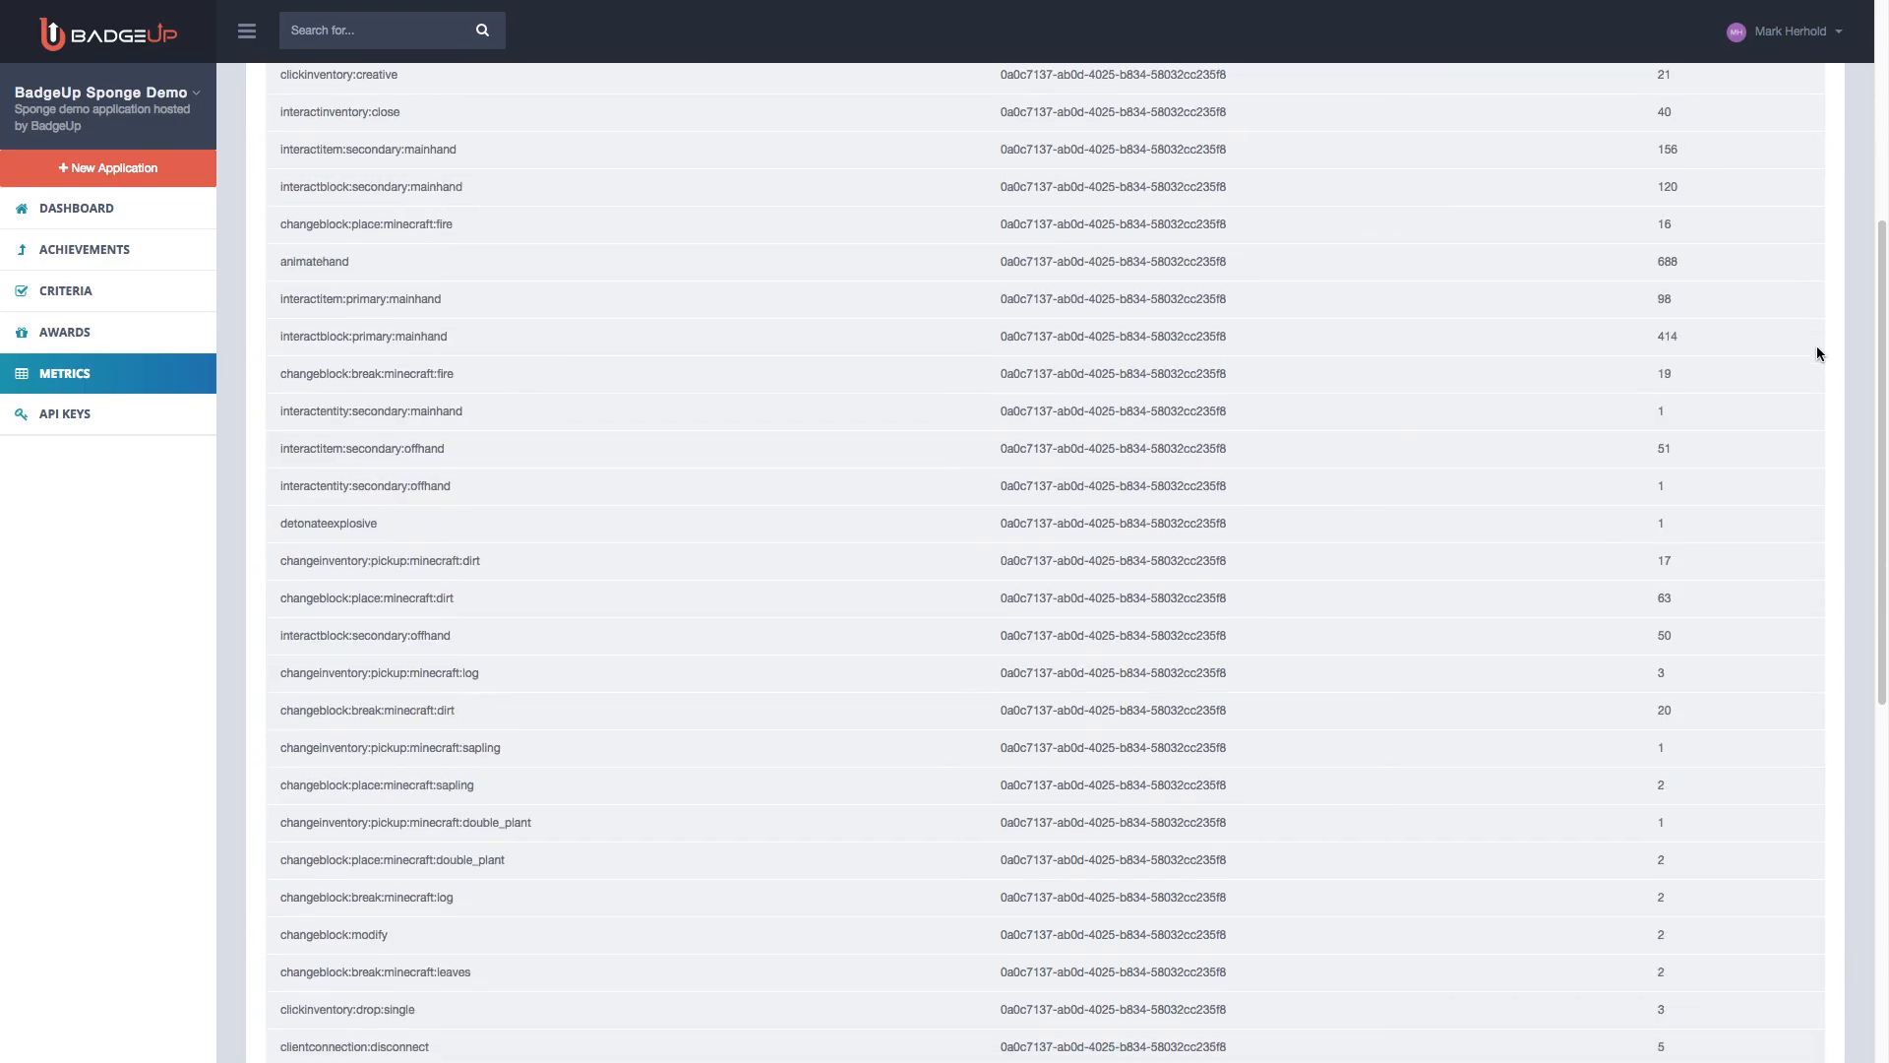
scroll(down, 3)
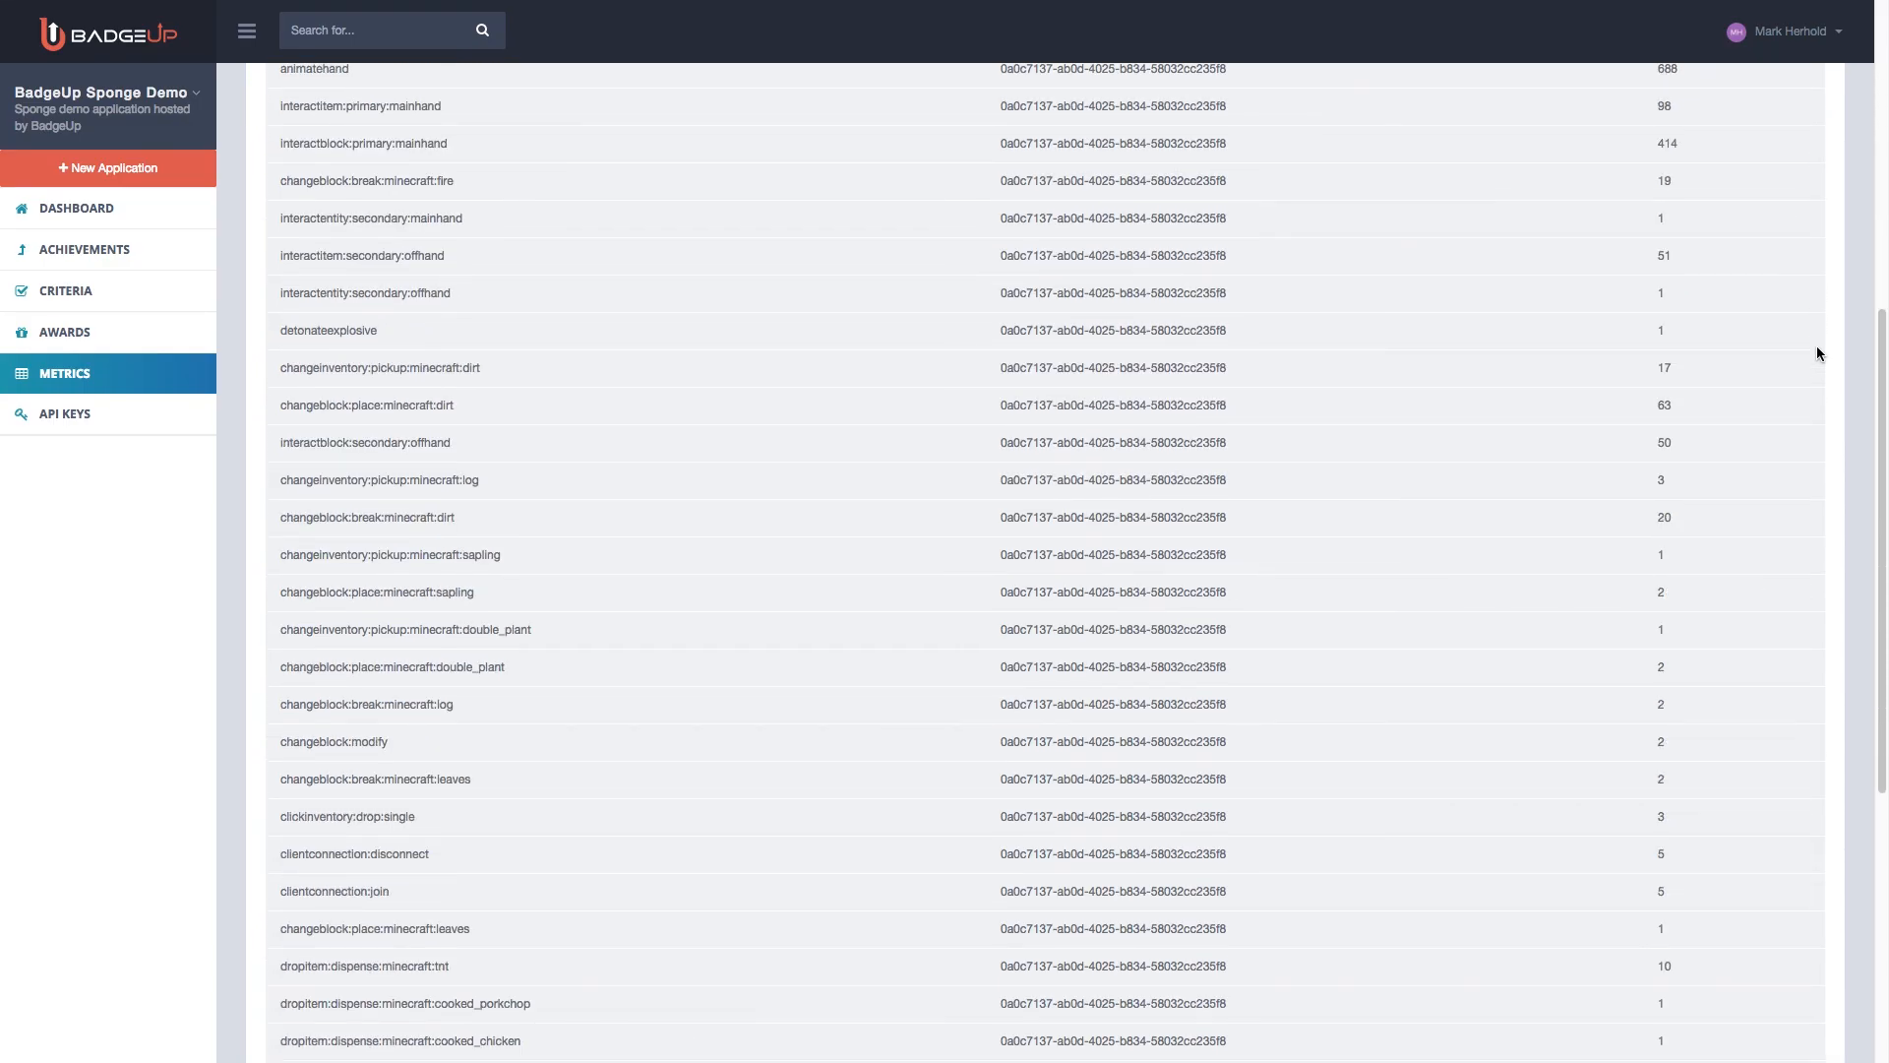
scroll(down, 3)
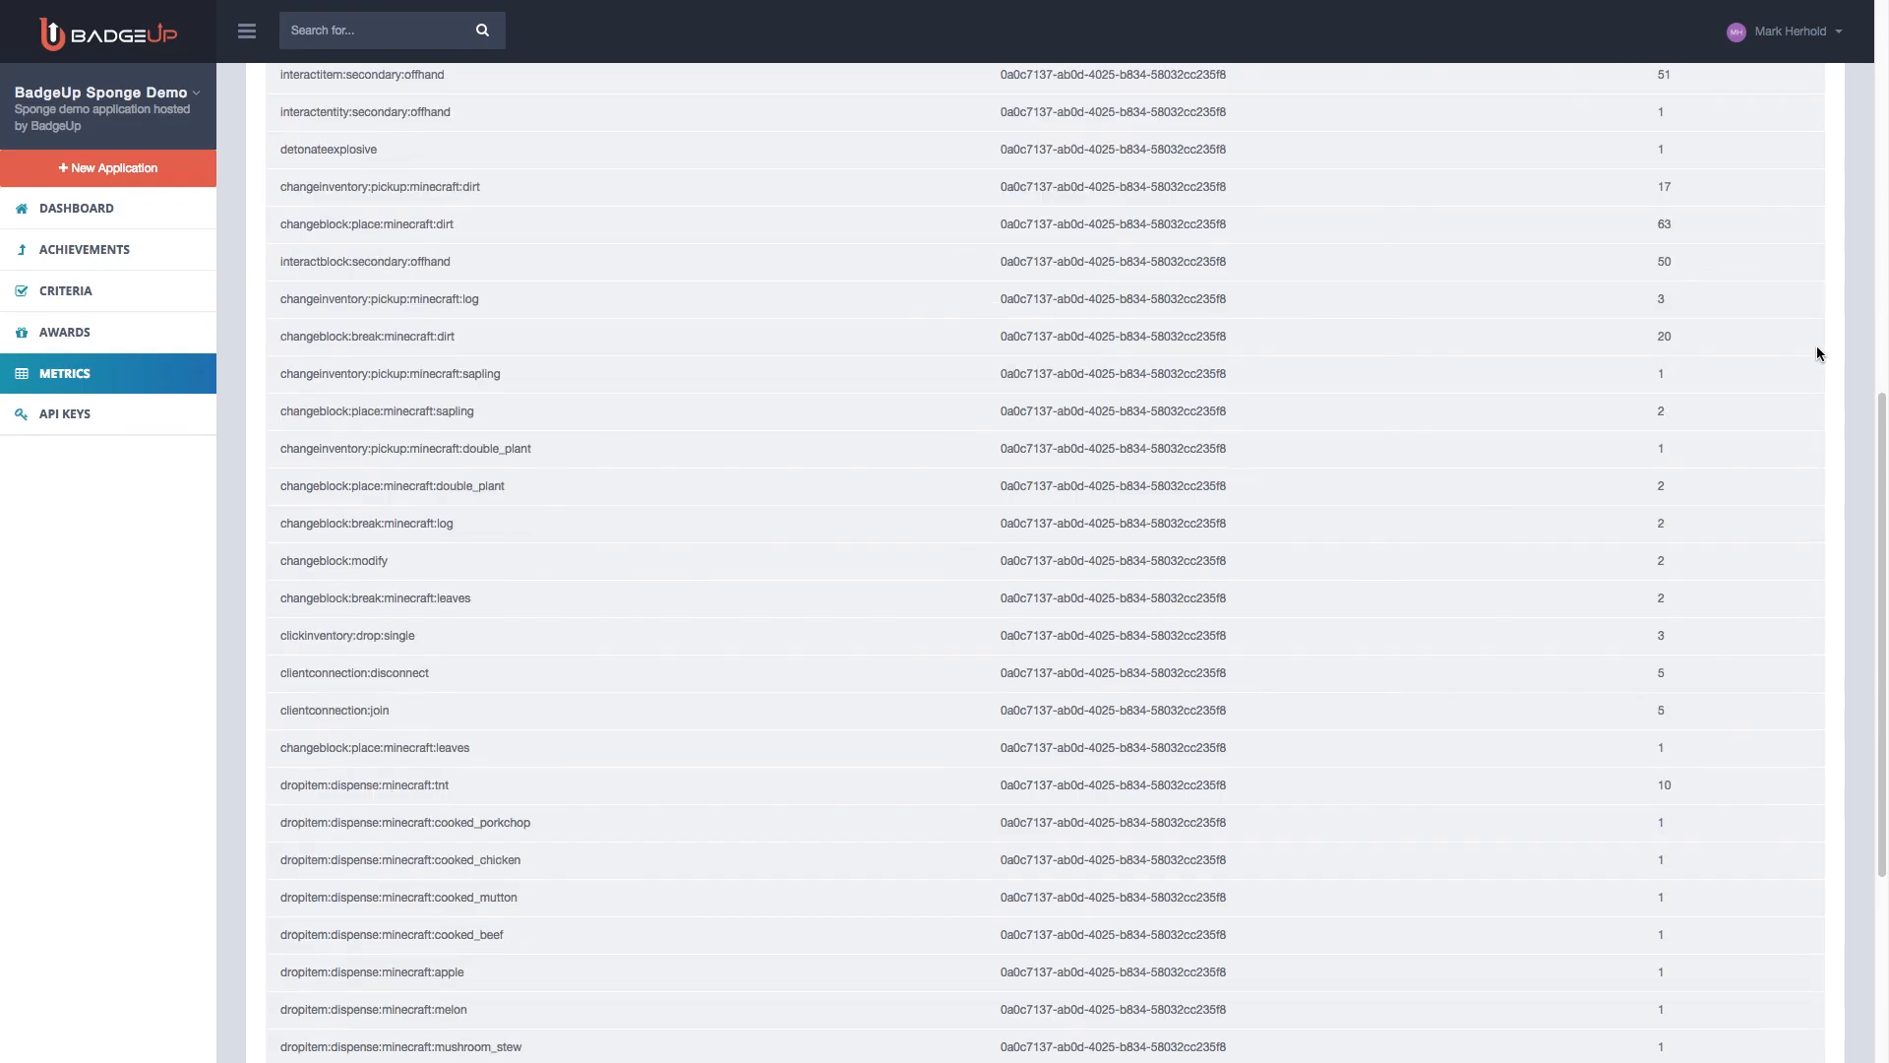